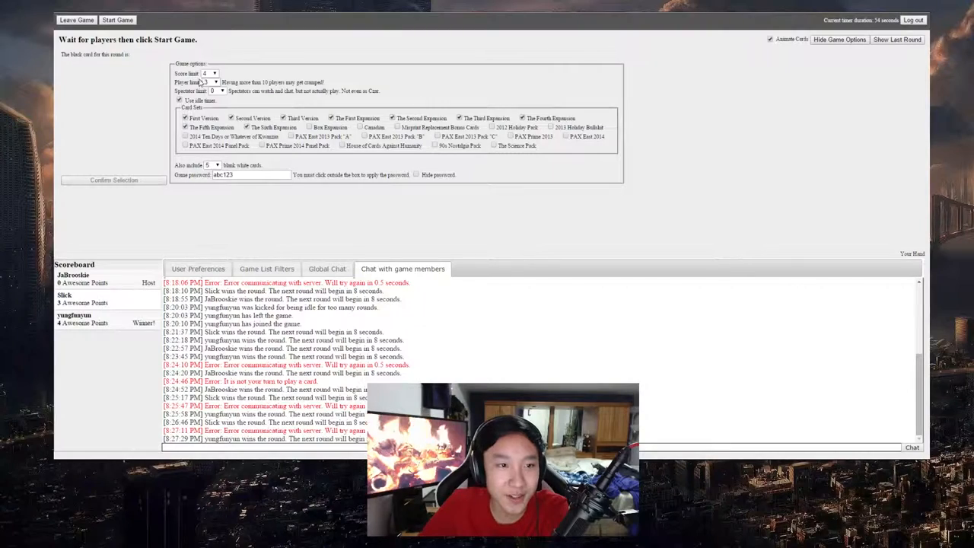
Choose a new score limit in the game options
left_click(213, 82)
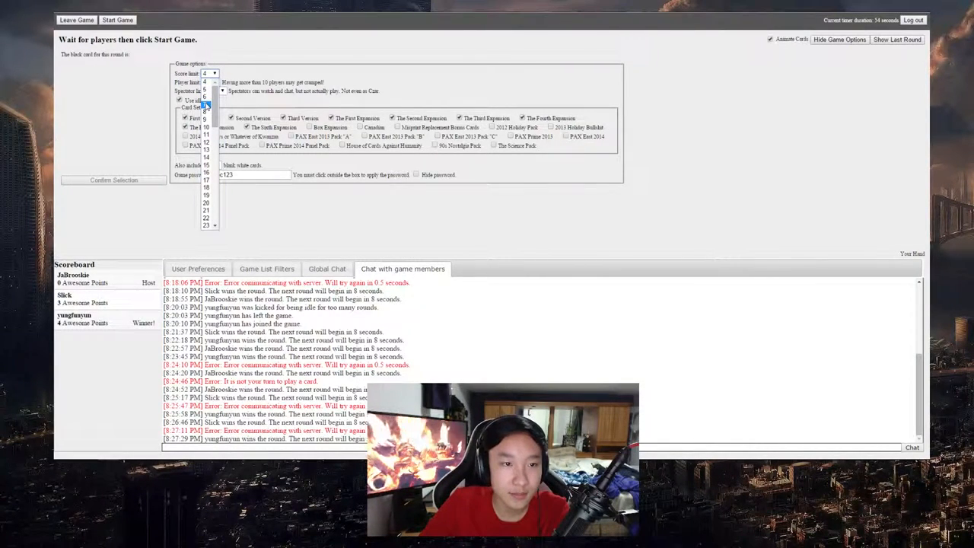
left_click(205, 108)
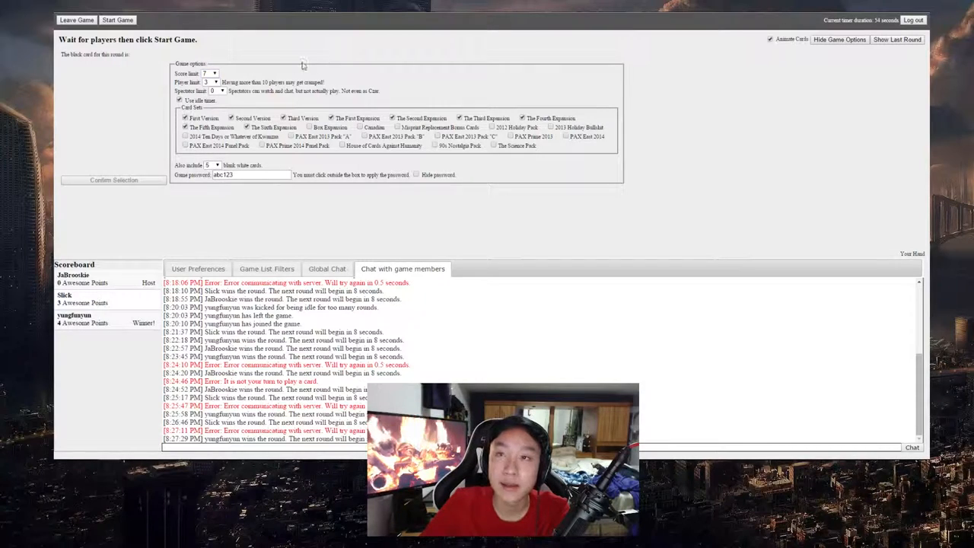
left_click(210, 73)
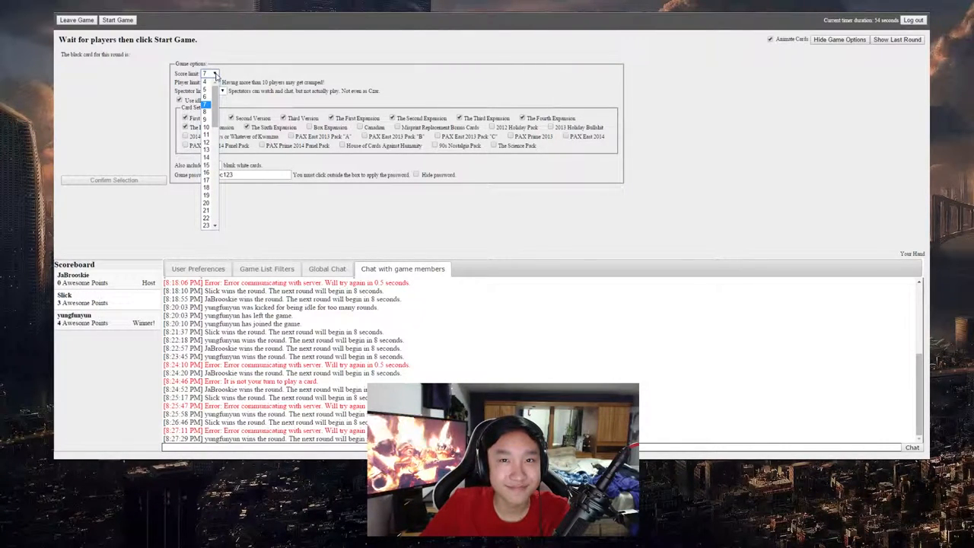
left_click(210, 73)
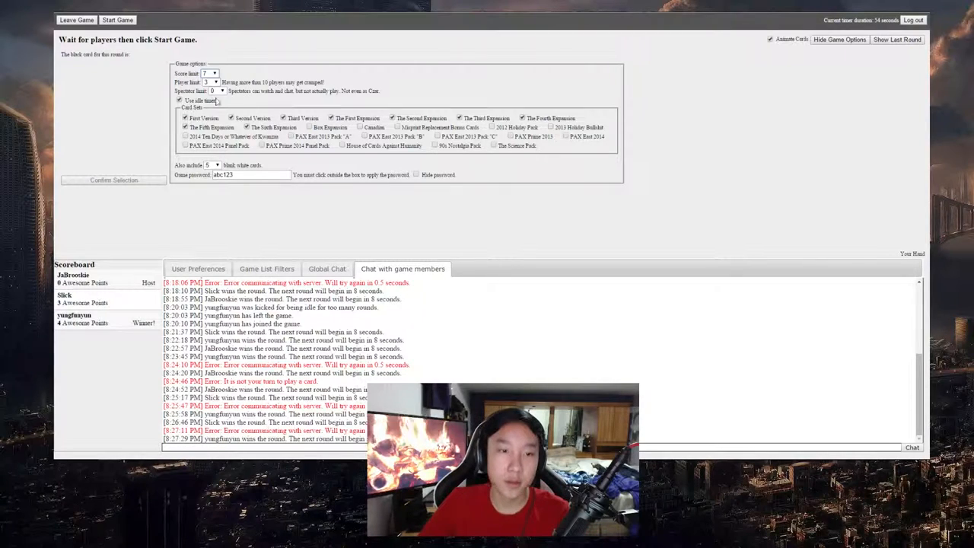
Set how many blank white cards are included in the deck
left_click(216, 164)
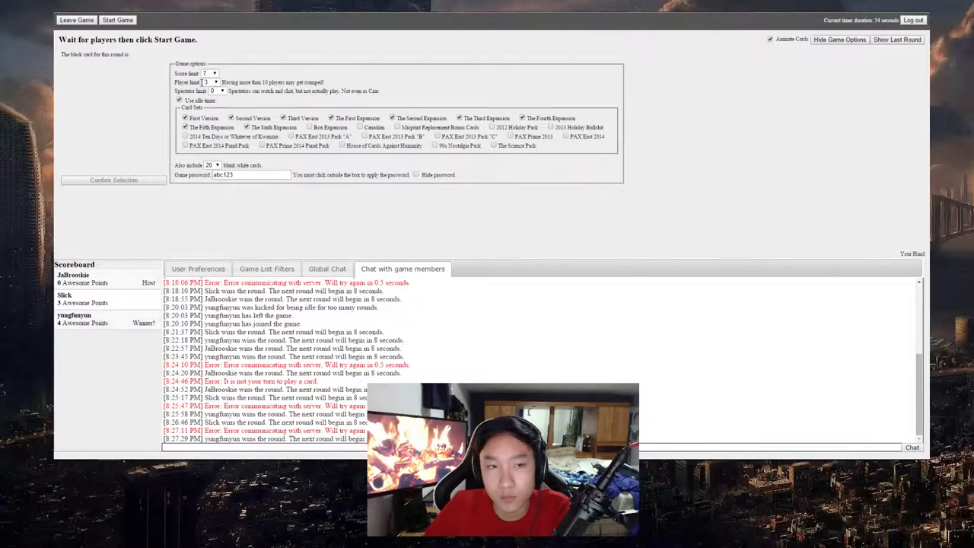
mouse_move(140, 76)
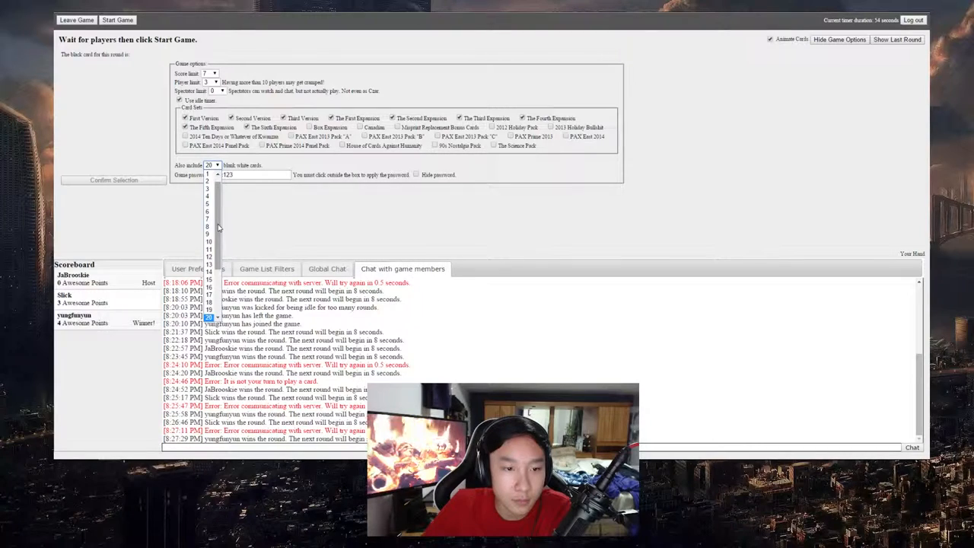
left_click(210, 164)
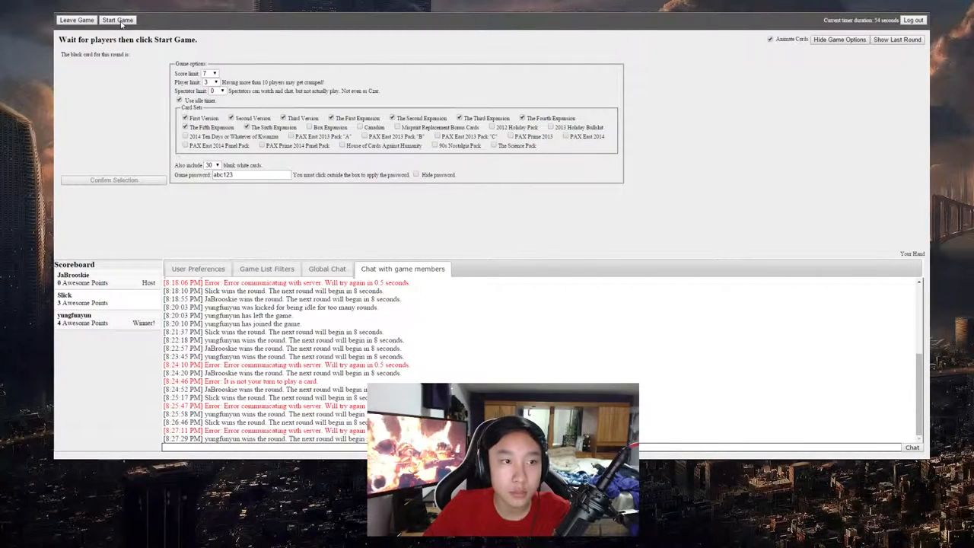
Start the game and play a blank card reading 'Raping Syrian Refugees' on 'What's my secret power?'
left_click(117, 20)
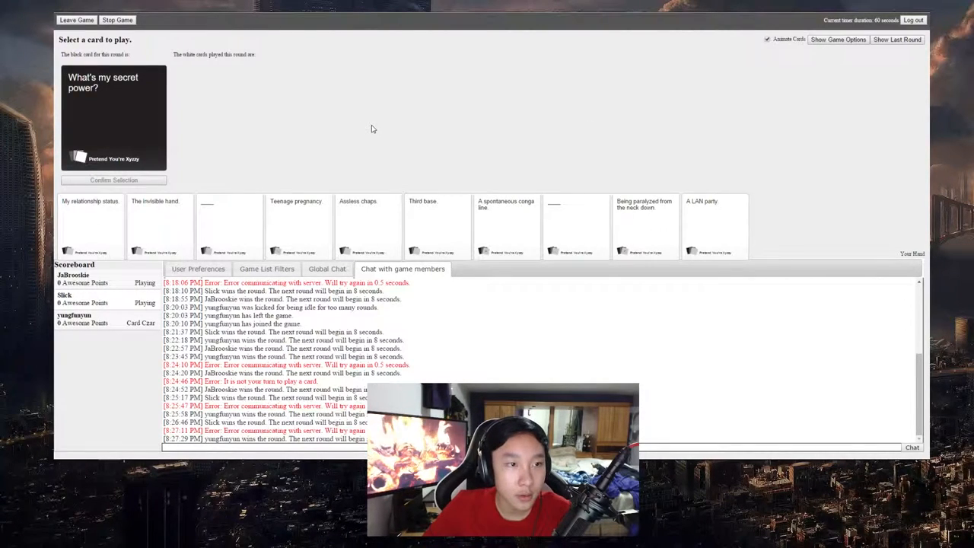
mouse_move(374, 137)
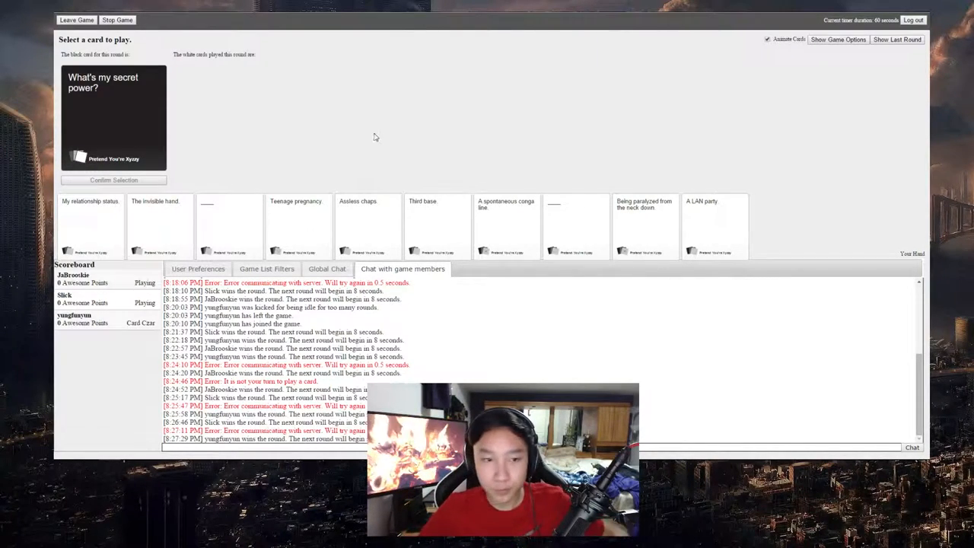
left_click(228, 225)
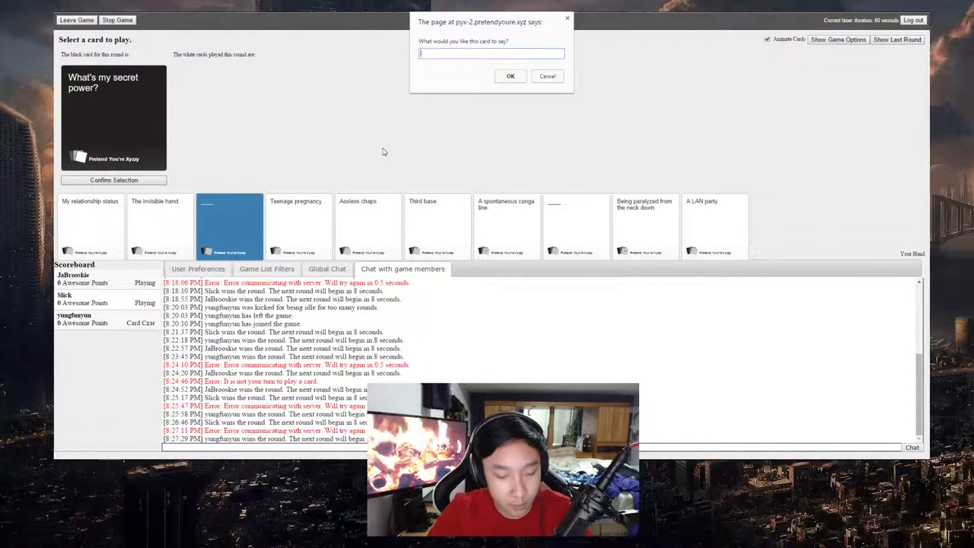
type("Raping")
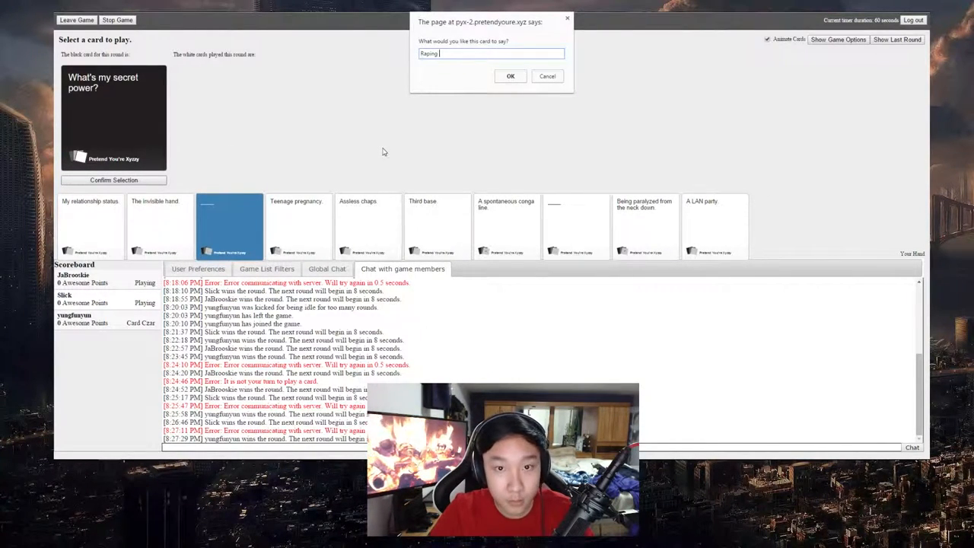
type("Syrian")
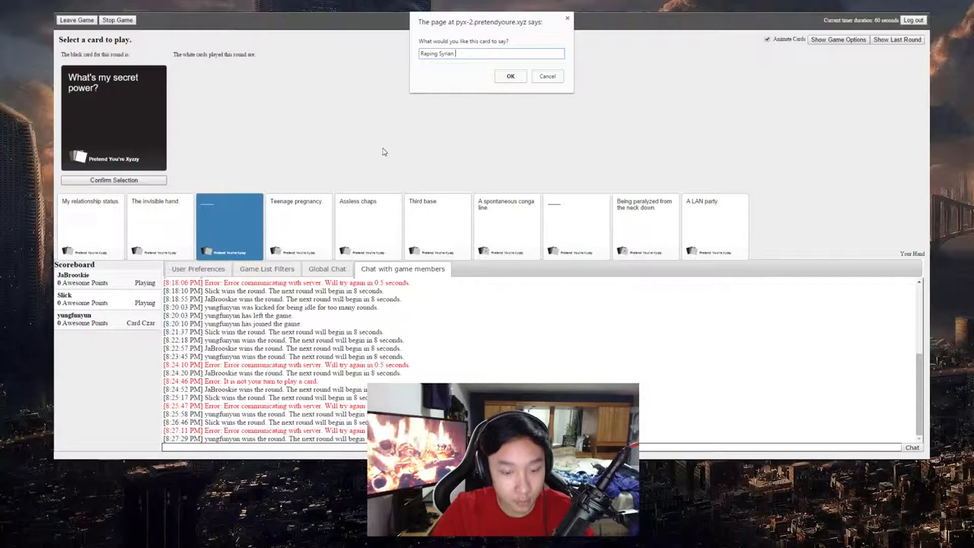
type("Refugees")
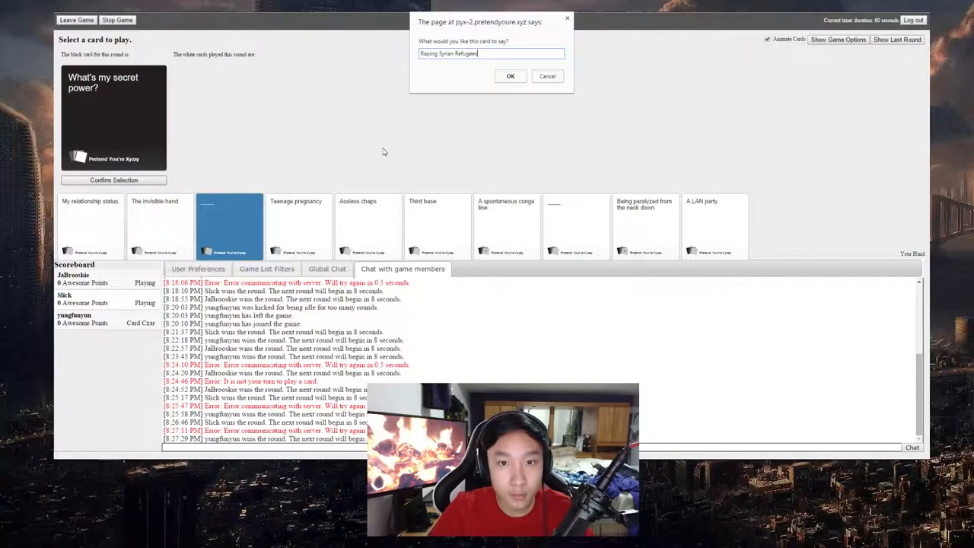
left_click(511, 76)
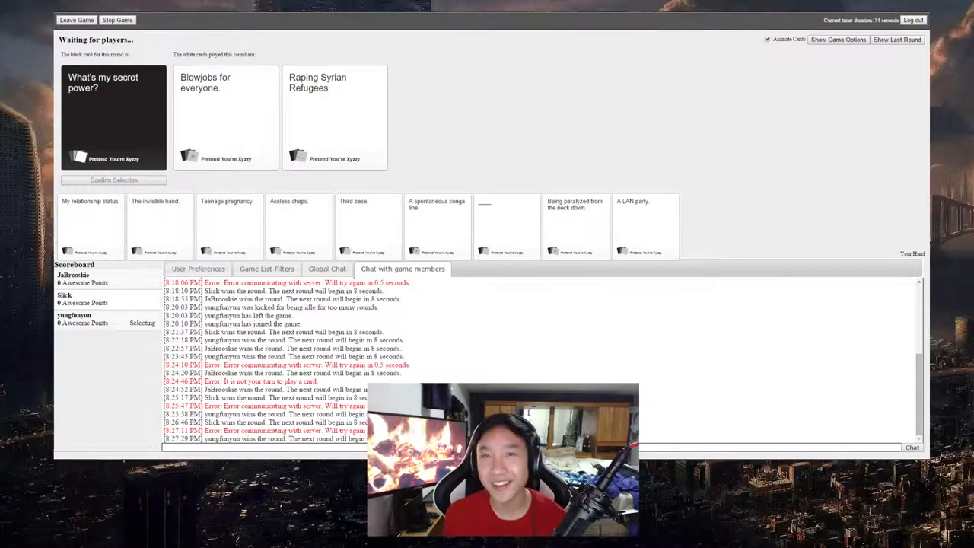
Wait as Card Czar for the answers to 'What do old people smell like?'
left_click(225, 114)
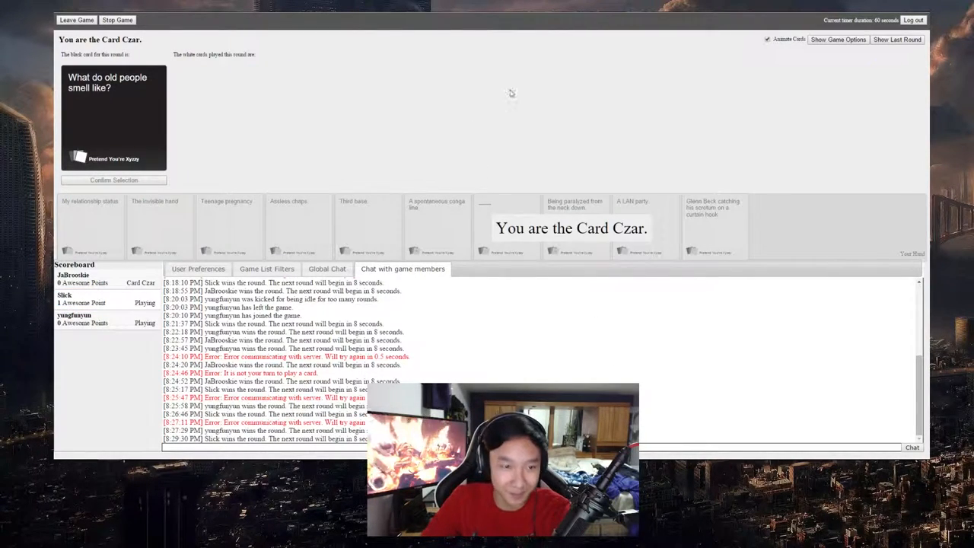
mouse_move(526, 127)
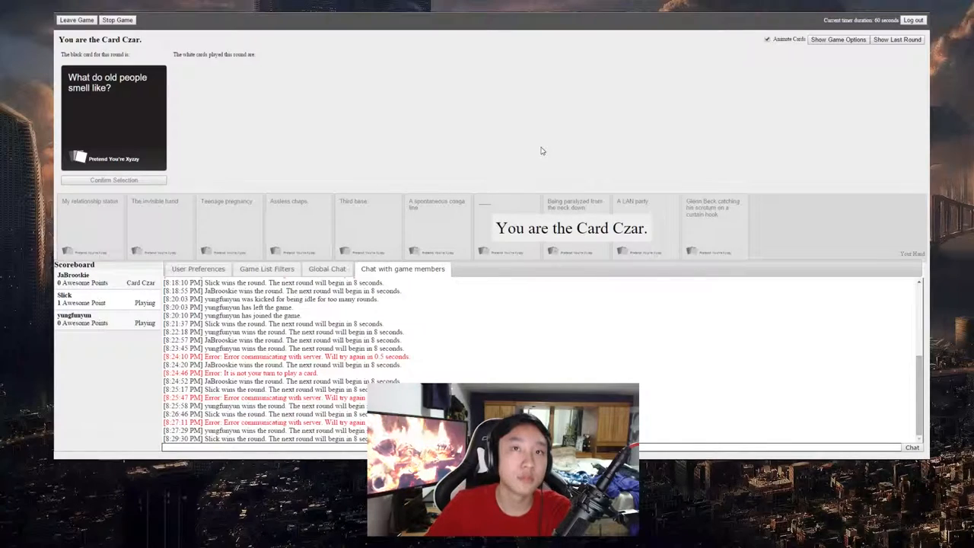
mouse_move(502, 166)
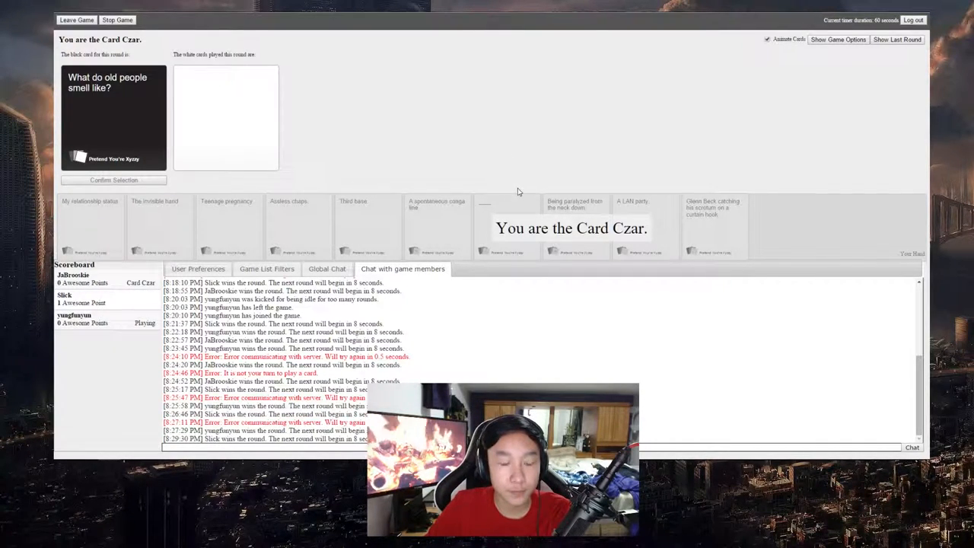
mouse_move(480, 181)
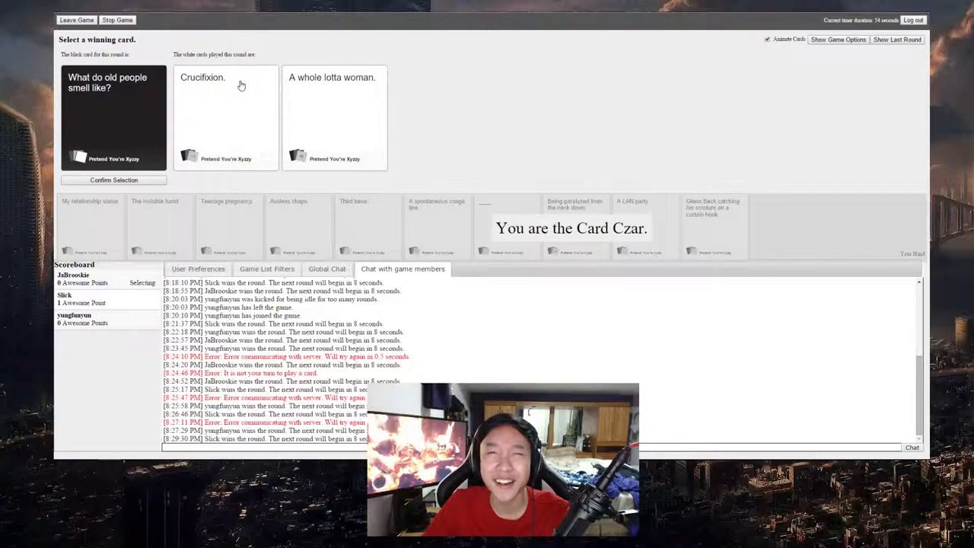
Crown 'A whole lotta woman.' the winning answer and confirm it
left_click(226, 115)
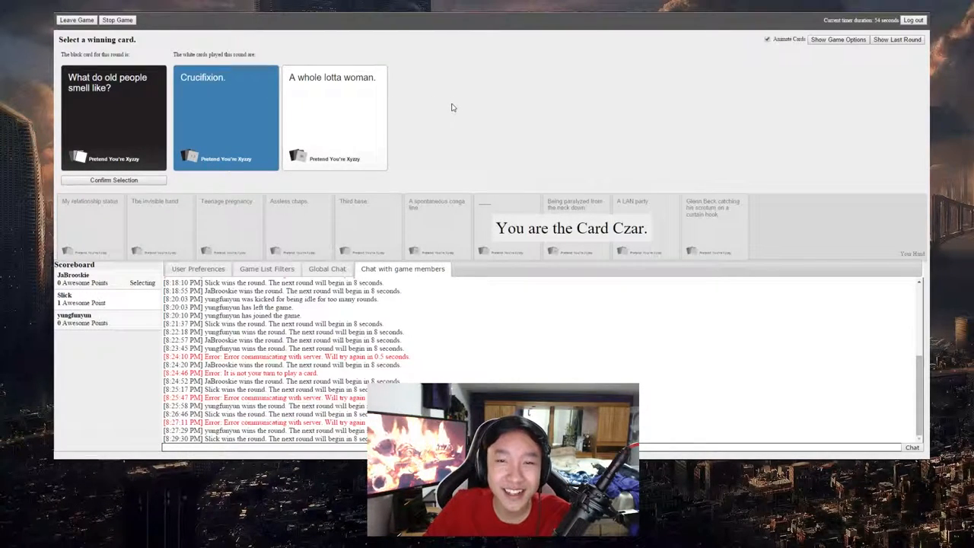
mouse_move(551, 134)
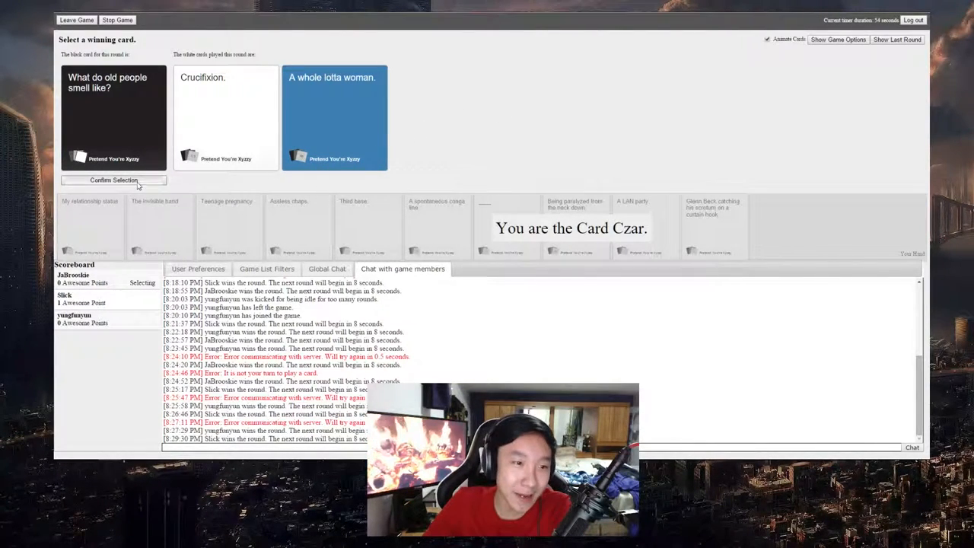
left_click(113, 180)
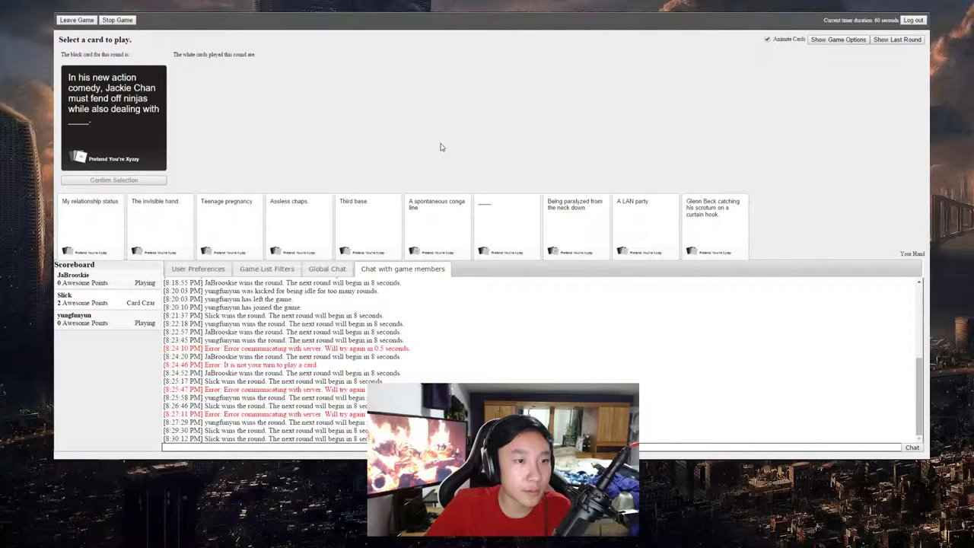
Play a blank card reading 'Teens' on the Jackie Chan ninjas prompt
left_click(505, 225)
type("Horny")
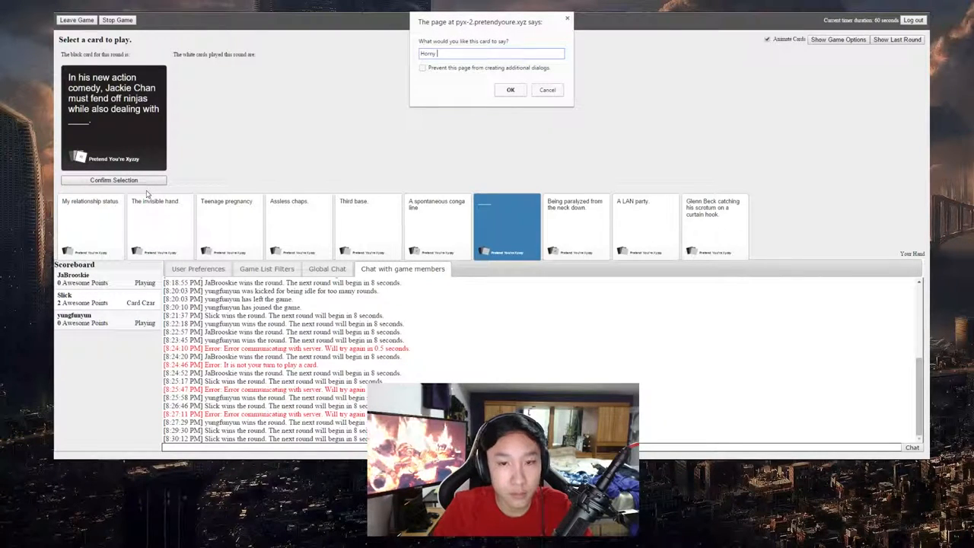
type("Teens")
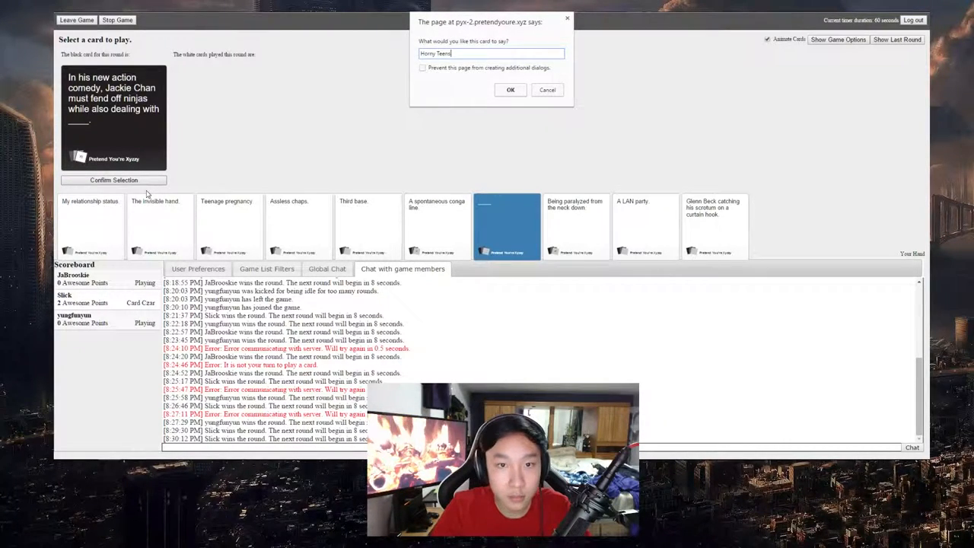
left_click(512, 90)
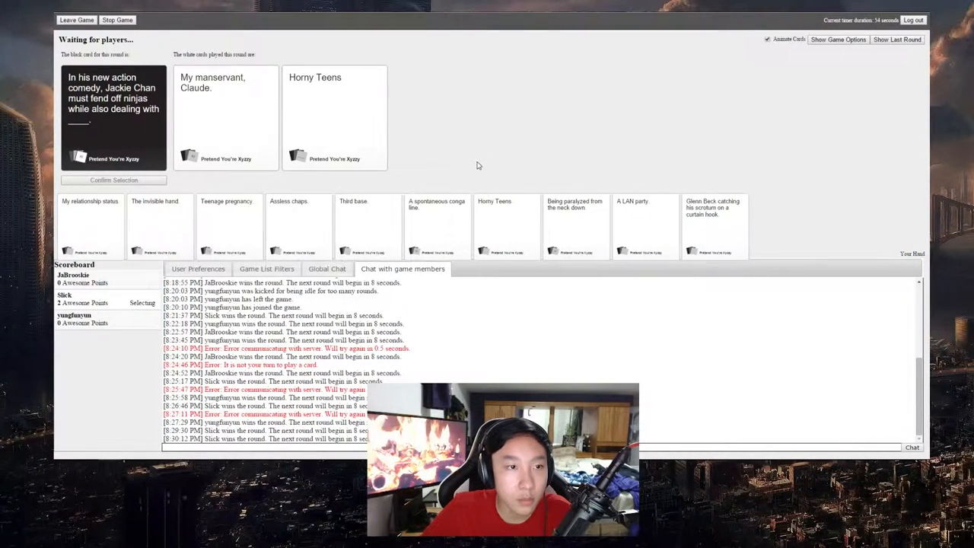
mouse_move(504, 161)
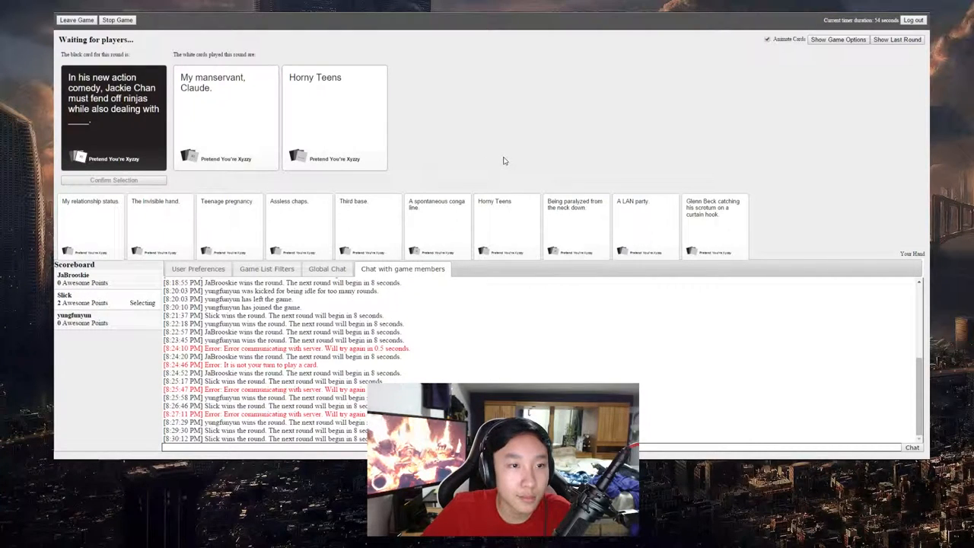
mouse_move(522, 180)
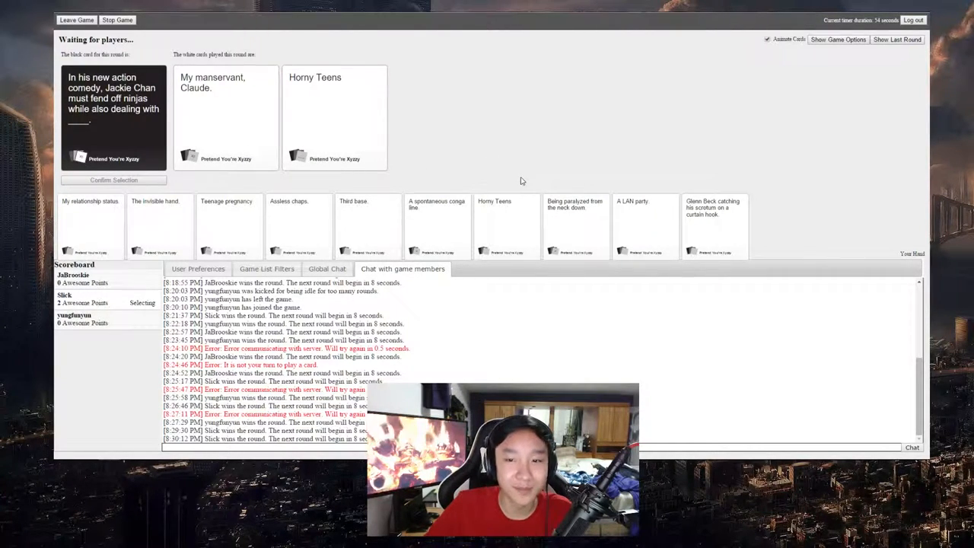
mouse_move(510, 155)
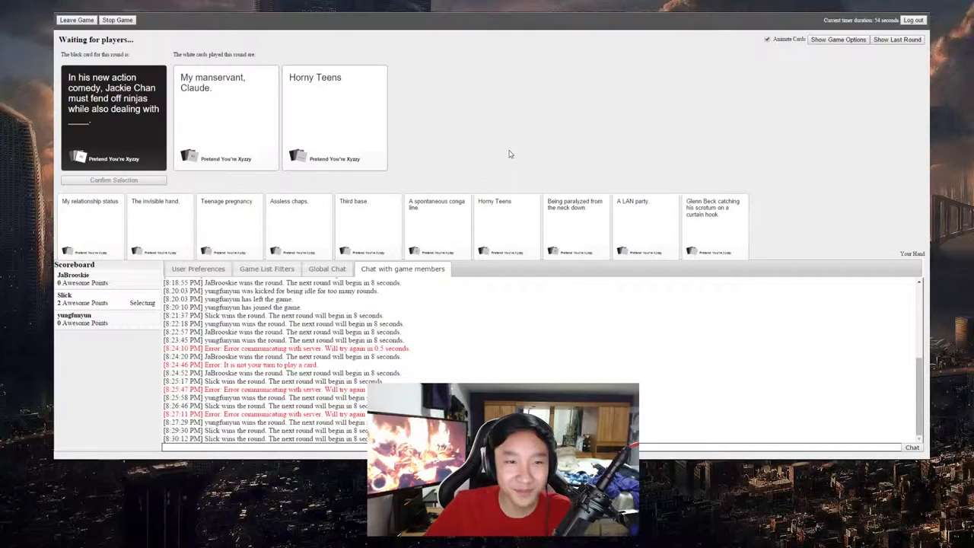
mouse_move(380, 137)
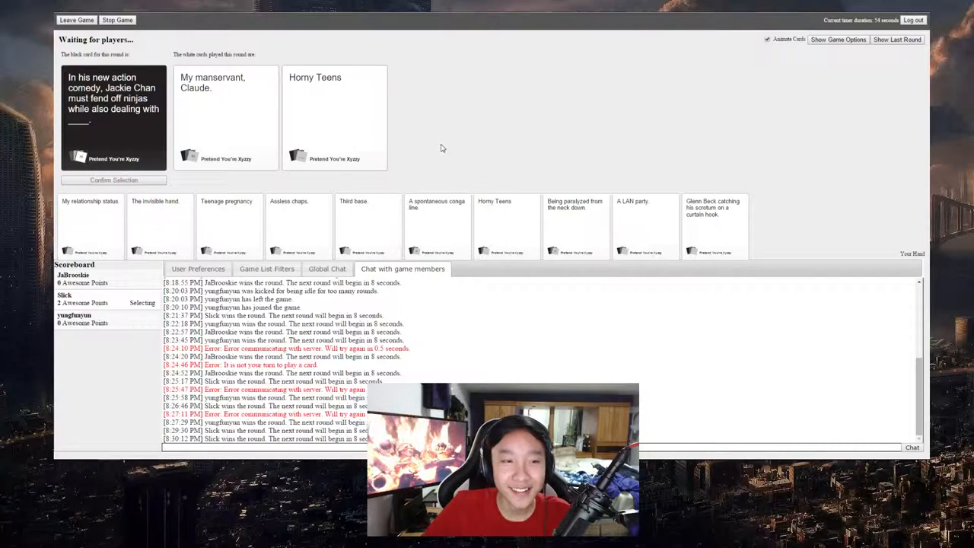
left_click(335, 114)
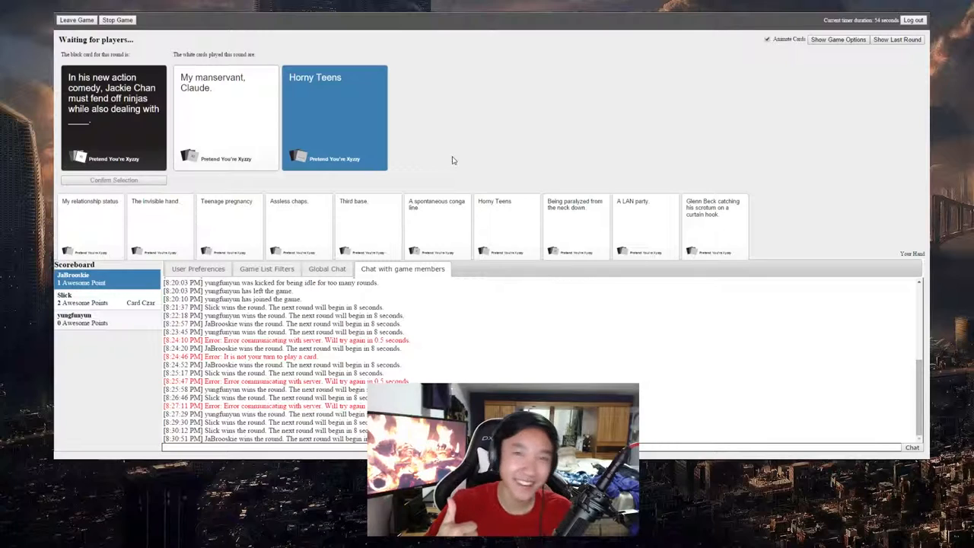
mouse_move(426, 149)
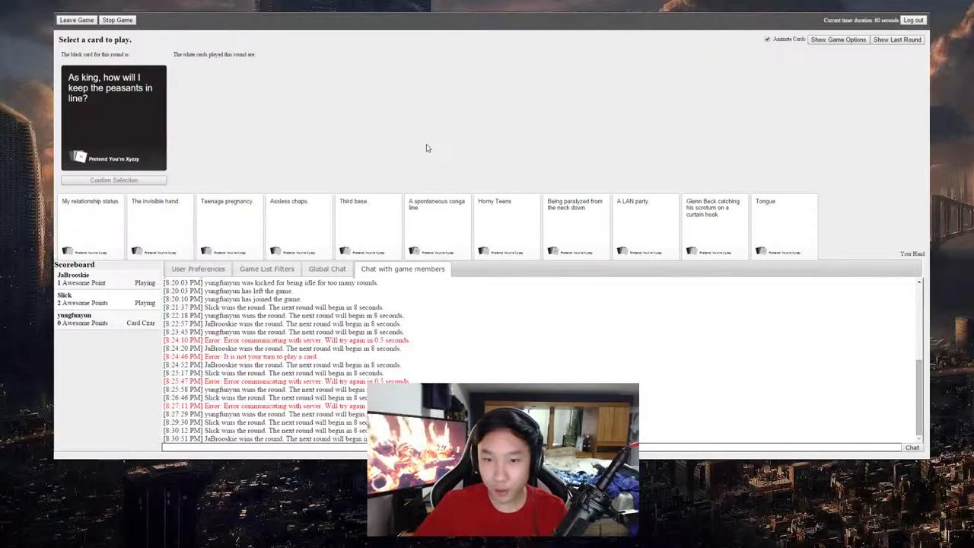
Drop the blank card and submit 'A LAN party.' for the peasants-in-line prompt
left_click(505, 225)
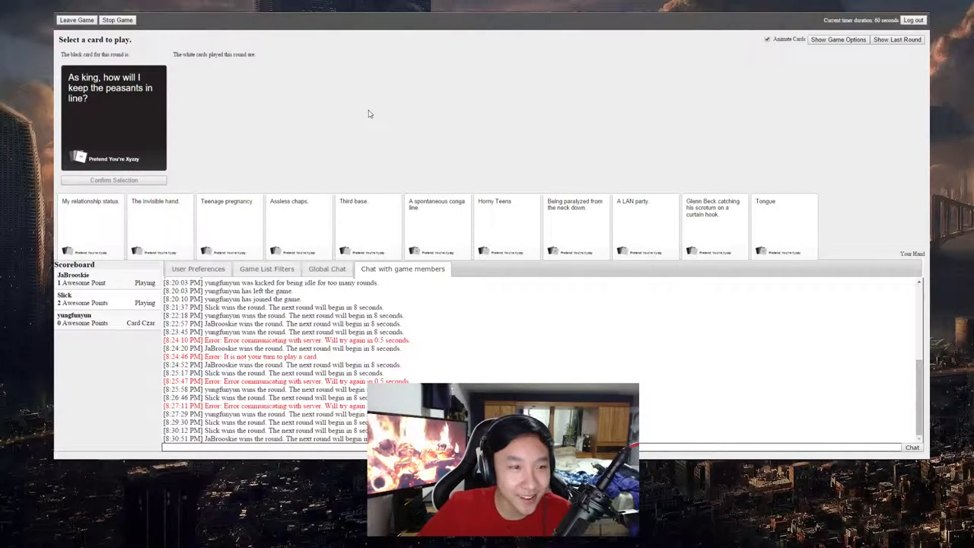
mouse_move(232, 149)
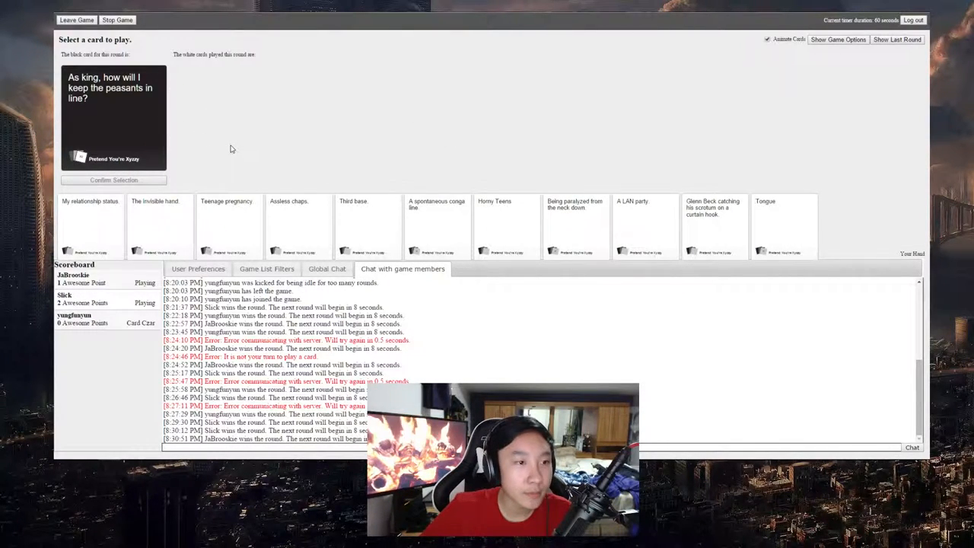
mouse_move(457, 213)
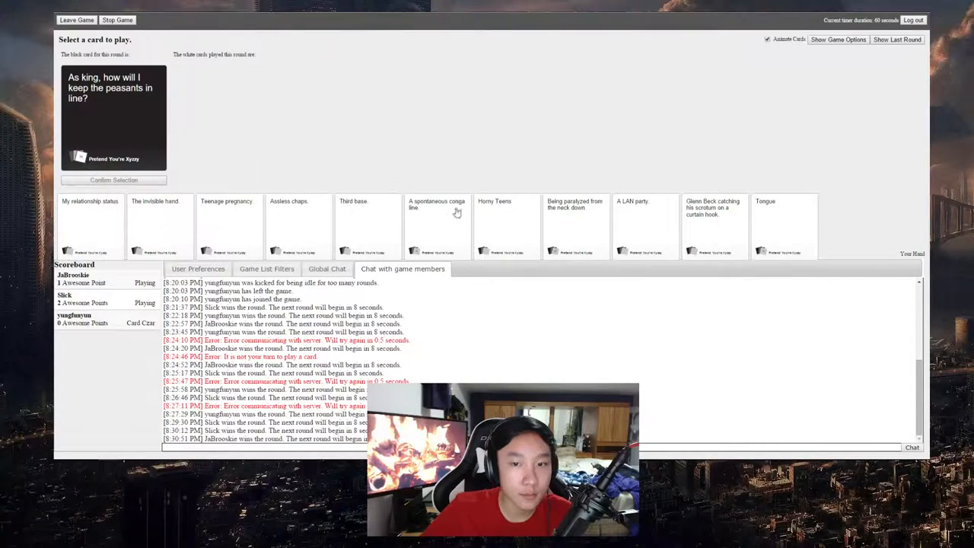
left_click(505, 226)
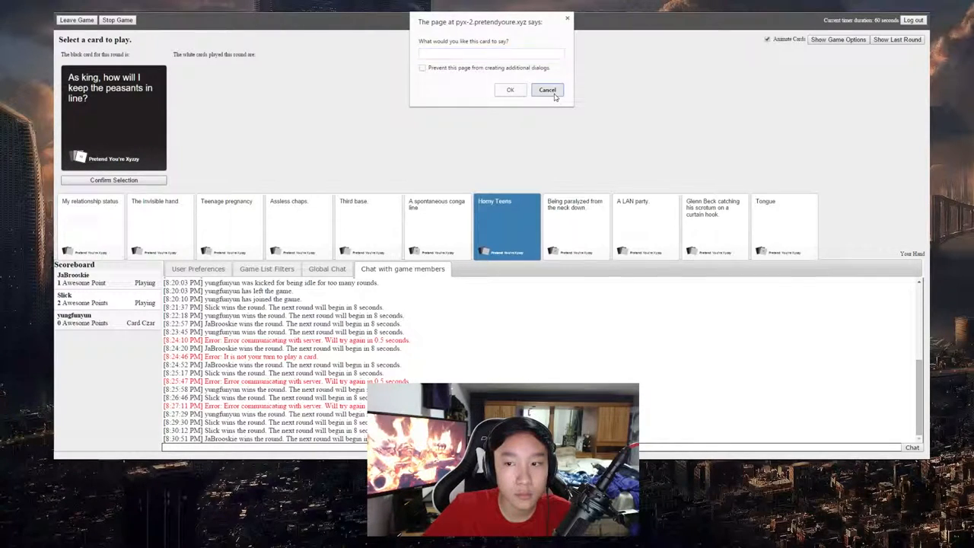
left_click(548, 90)
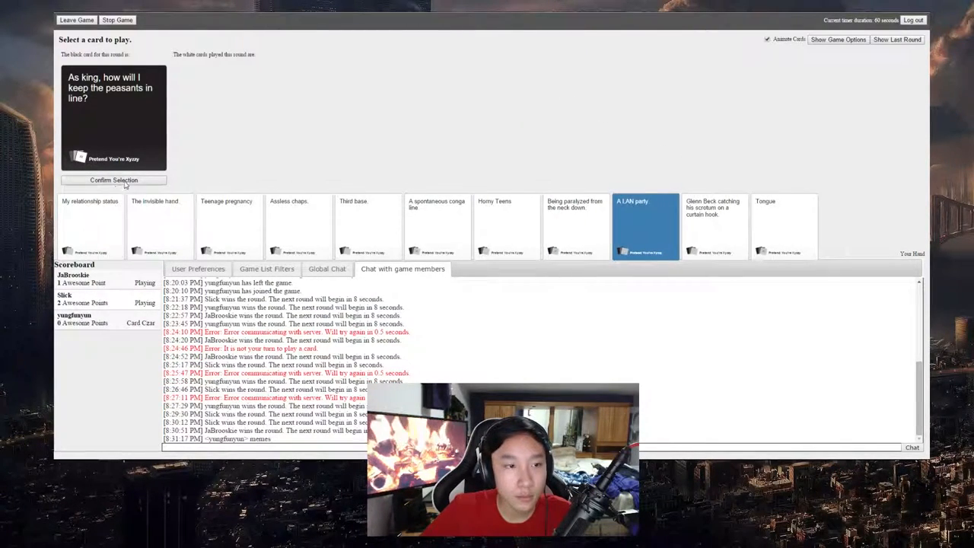
left_click(113, 180)
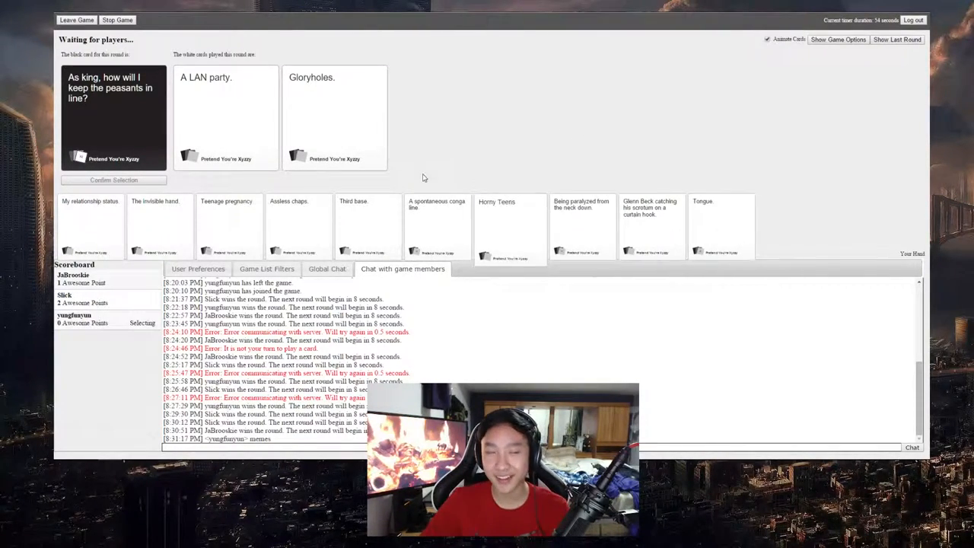
left_click(225, 114)
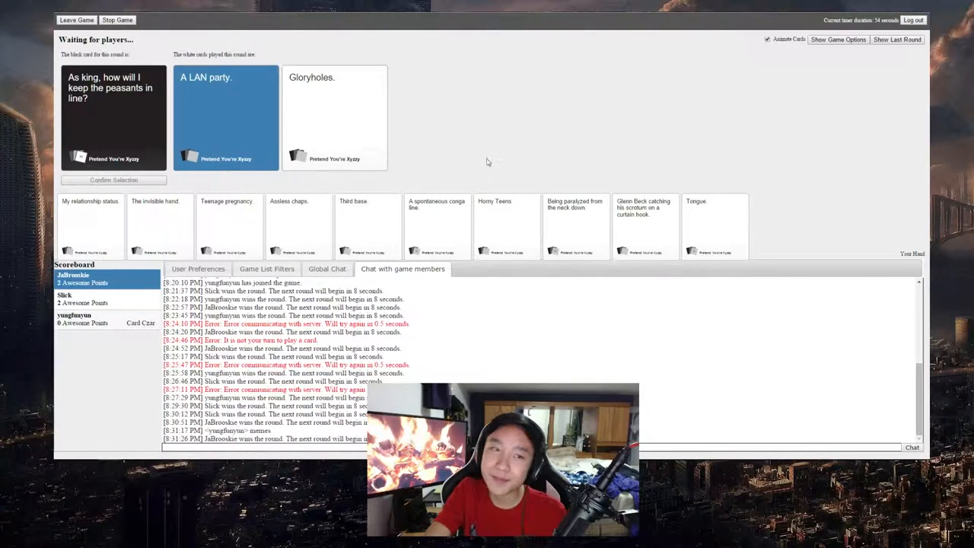
mouse_move(481, 149)
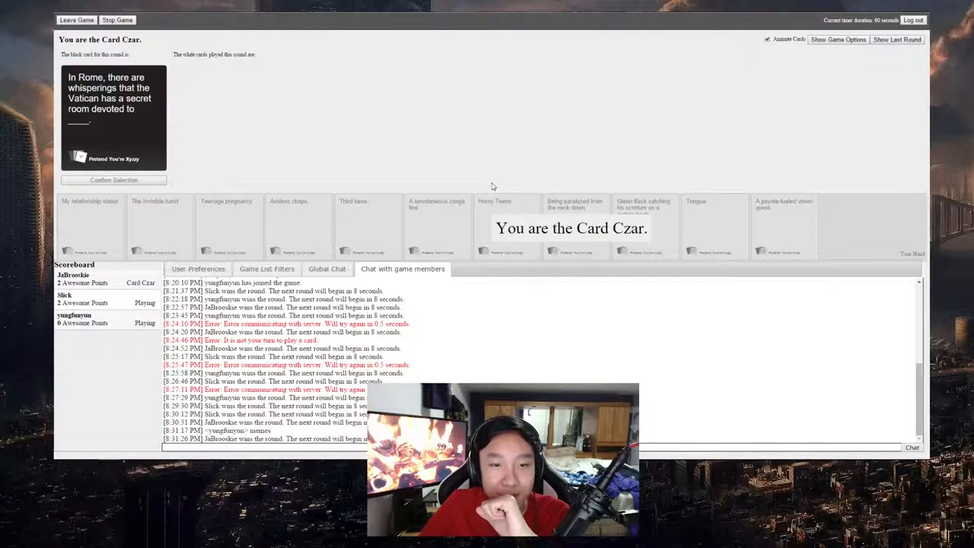
mouse_move(578, 169)
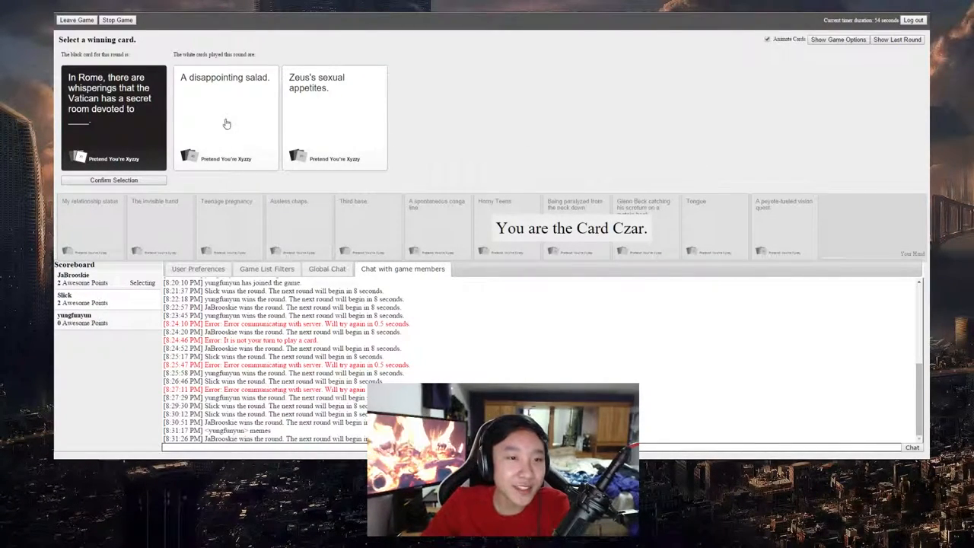
mouse_move(231, 103)
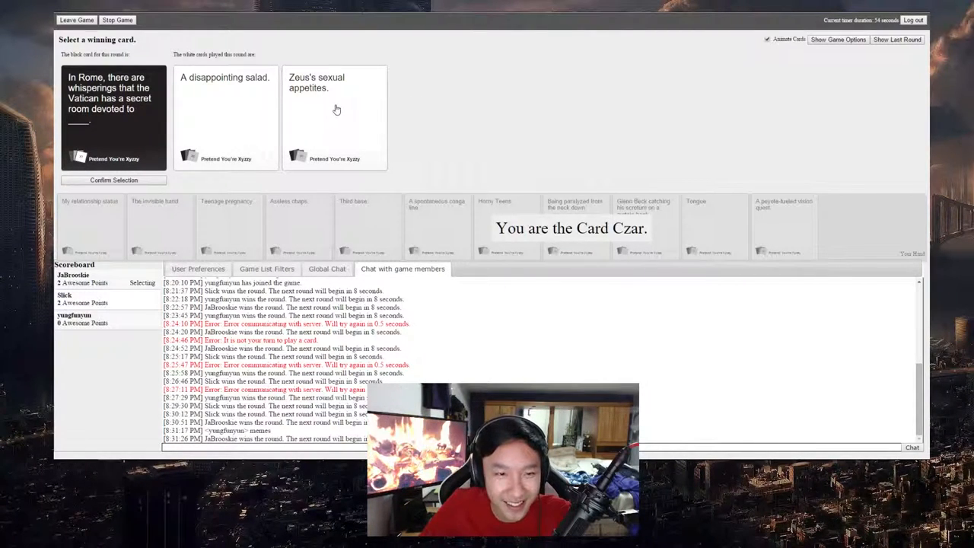
Pick Zeus's sexual appetites as the winner of the Vatican secret room round
left_click(334, 114)
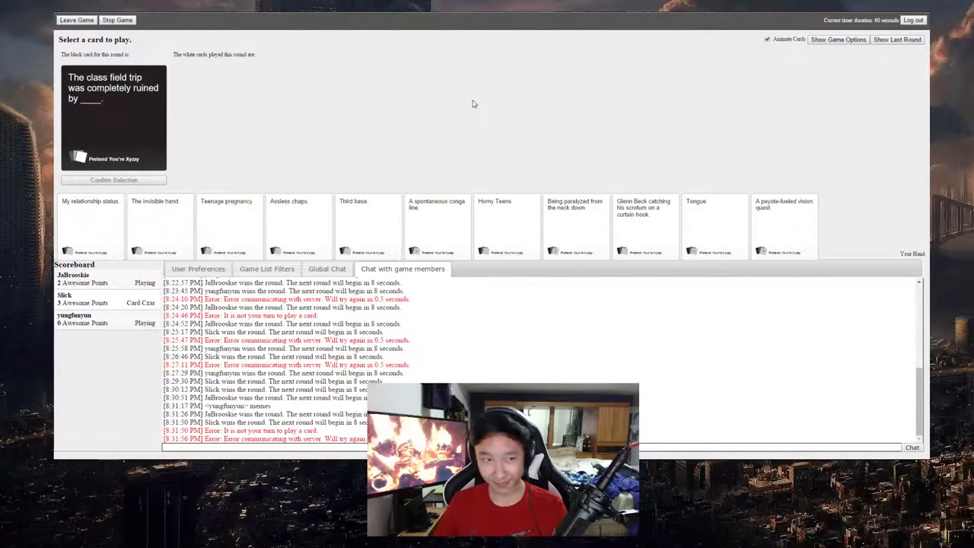
mouse_move(243, 108)
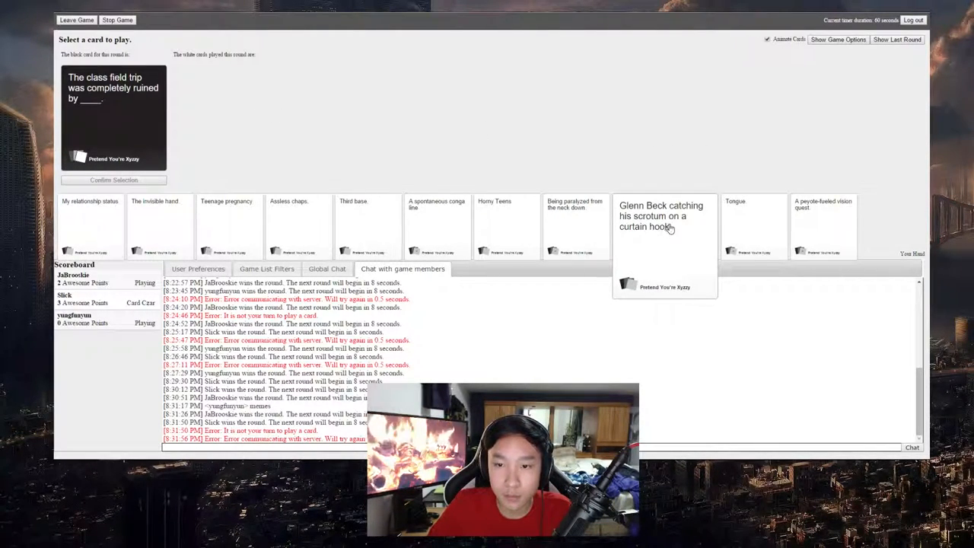
Submit the Glenn Beck curtain-hook card for the class field trip prompt
left_click(663, 228)
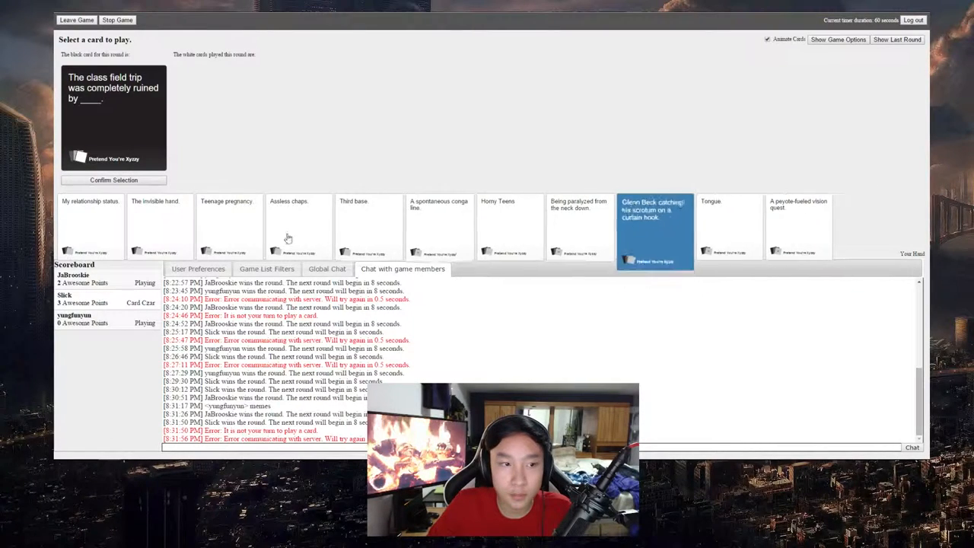
left_click(654, 228)
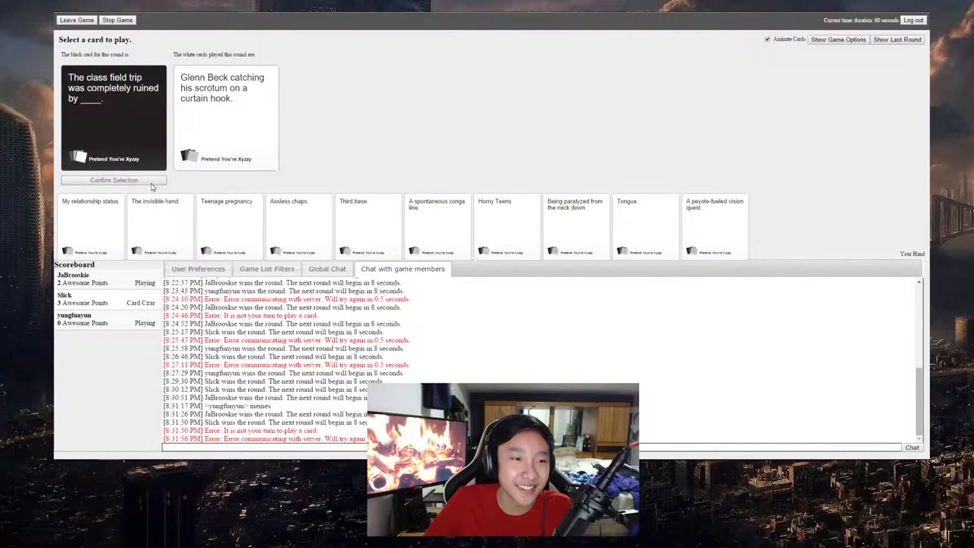
left_click(112, 179)
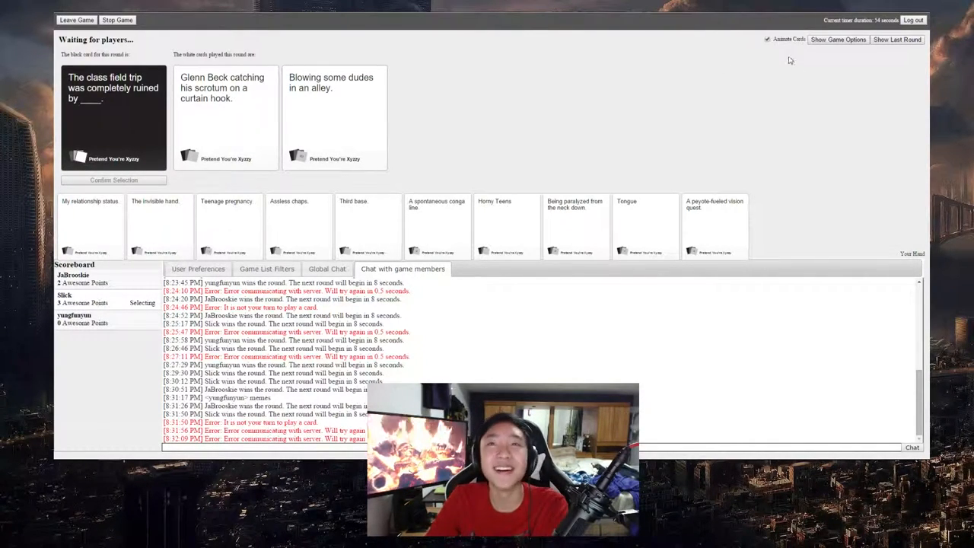
Submit 'Doin' it in the butt.' as the first answer to the pick-2 Paramount Pictures card
left_click(334, 114)
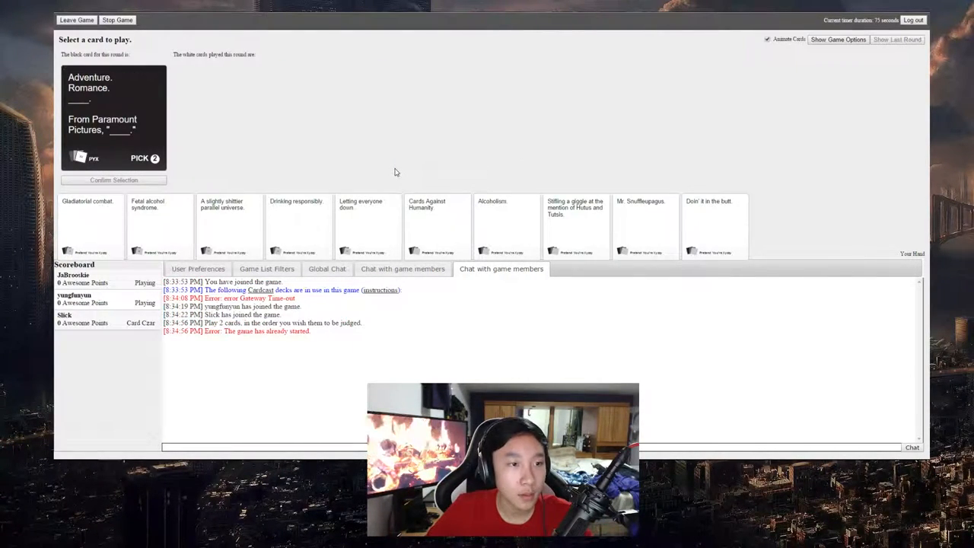
mouse_move(399, 174)
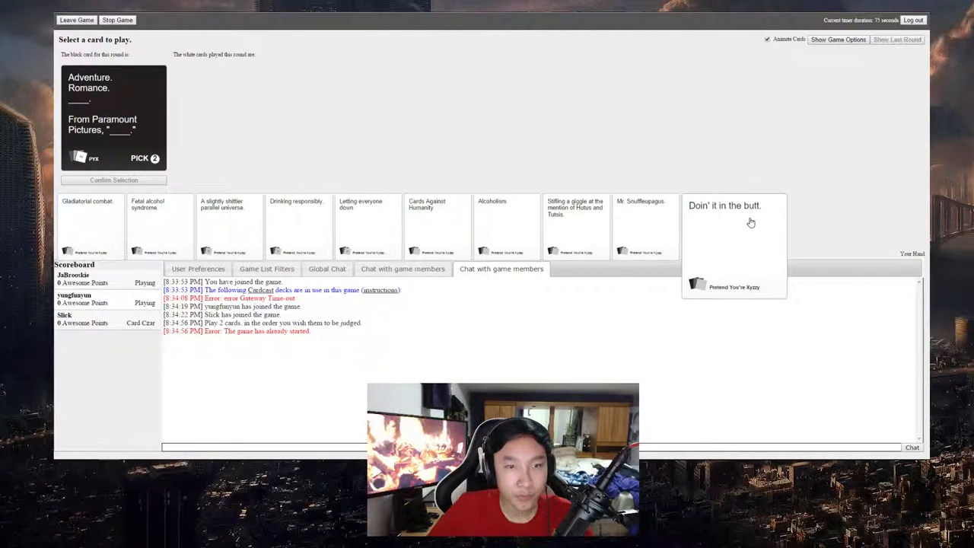
left_click(723, 229)
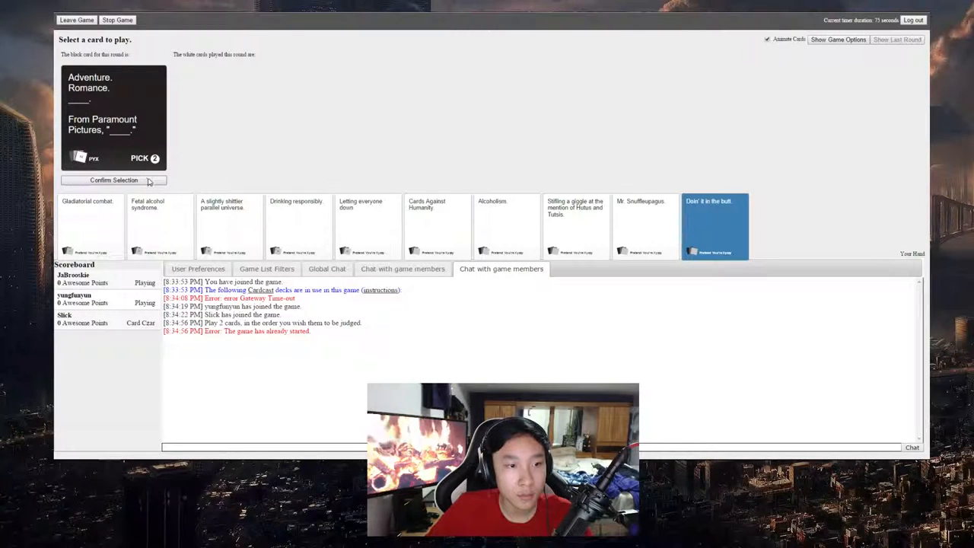
left_click(714, 225)
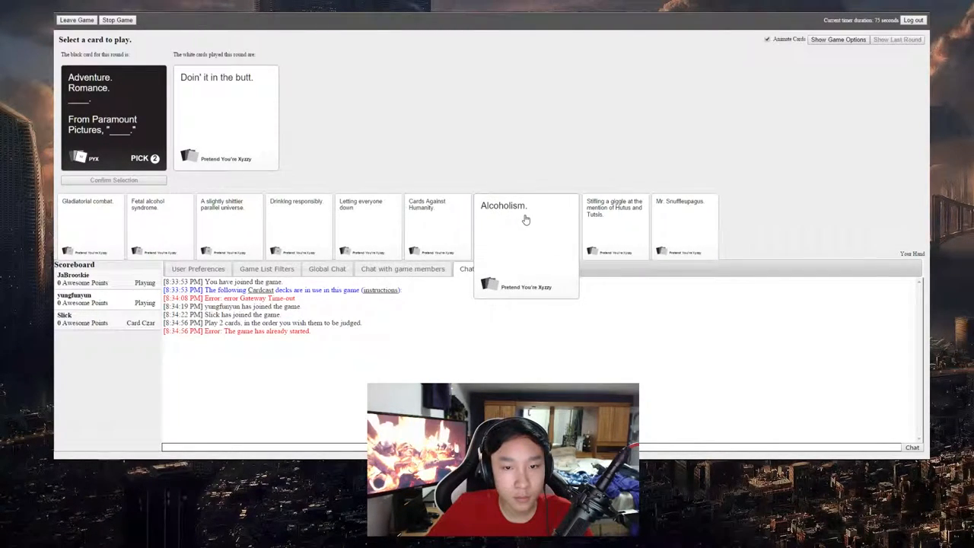
left_click(437, 225)
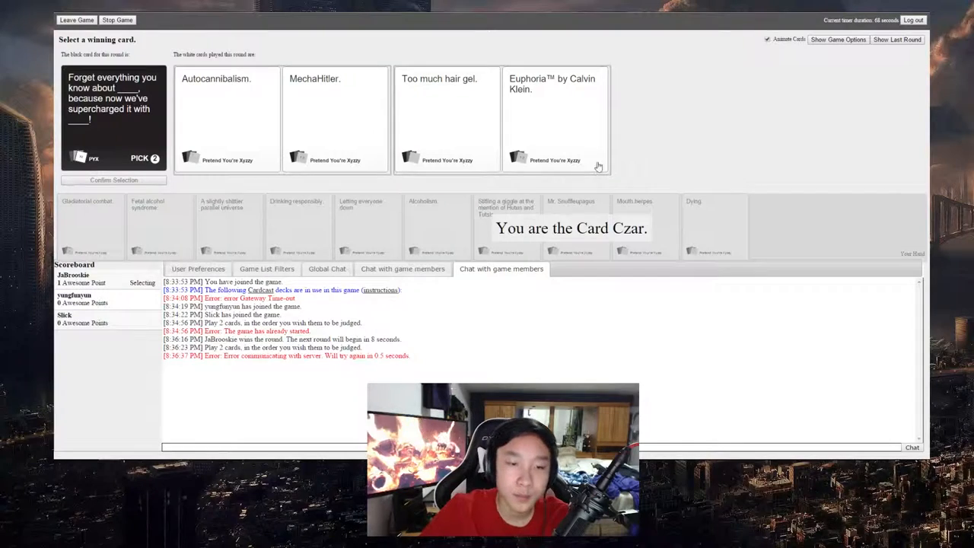
Declare the Autocannibalism and MechaHitler pair the winner of the supercharged round
left_click(227, 118)
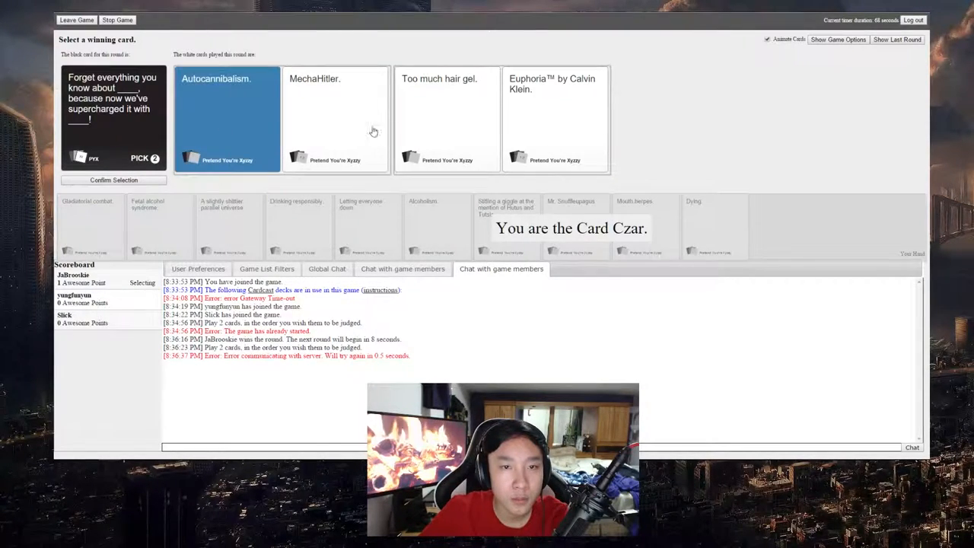
mouse_move(225, 131)
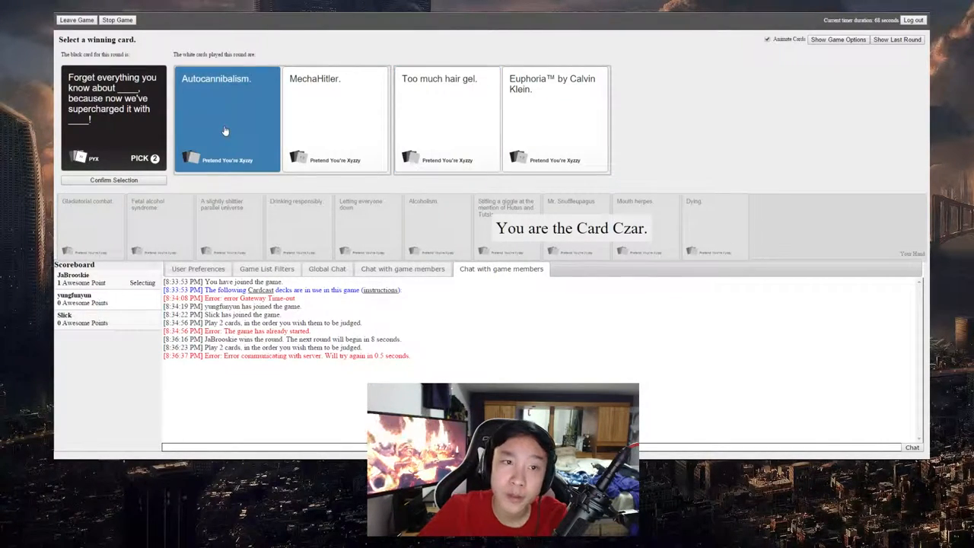
left_click(334, 119)
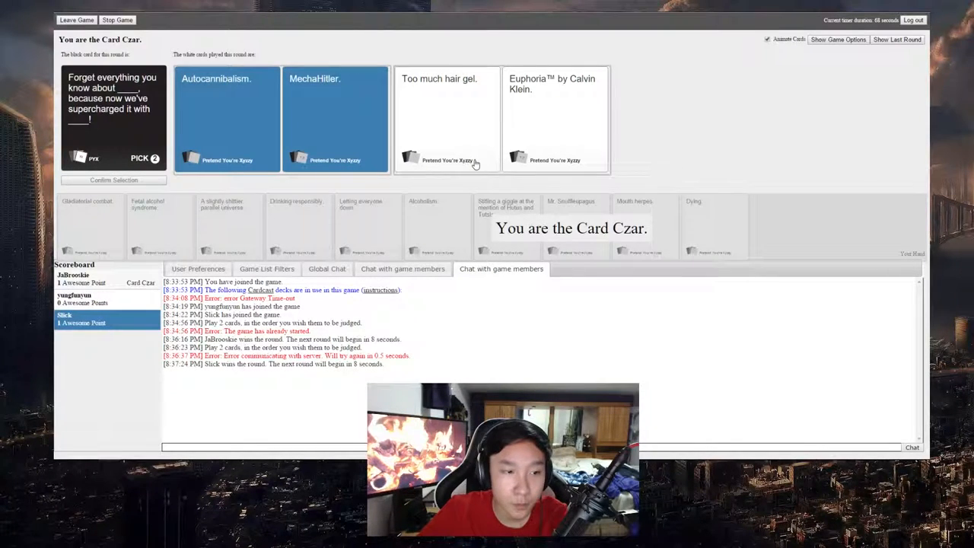
mouse_move(688, 79)
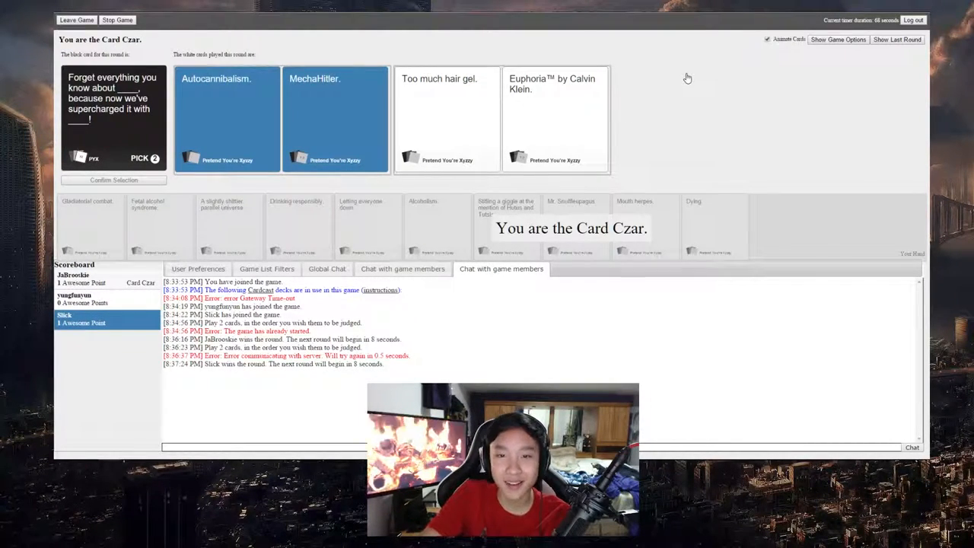
mouse_move(617, 58)
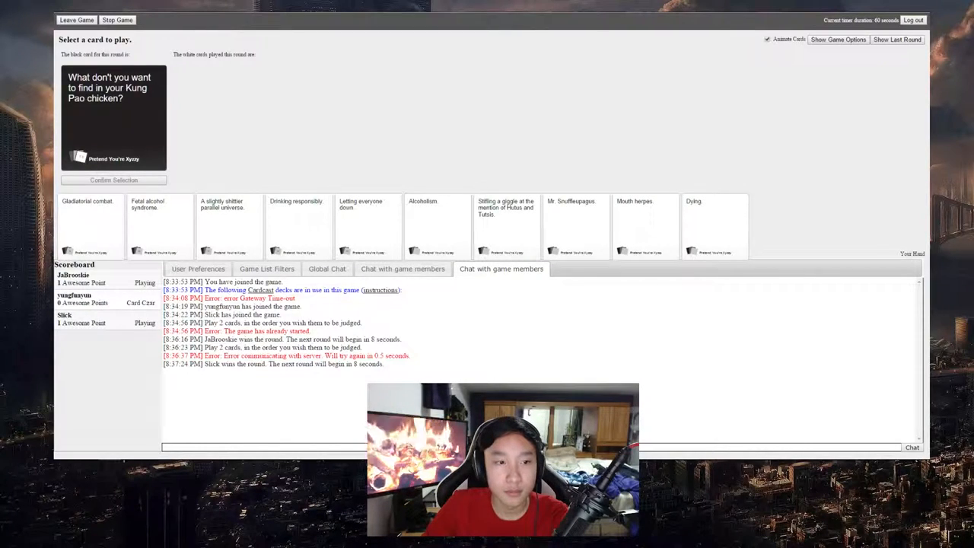
mouse_move(624, 35)
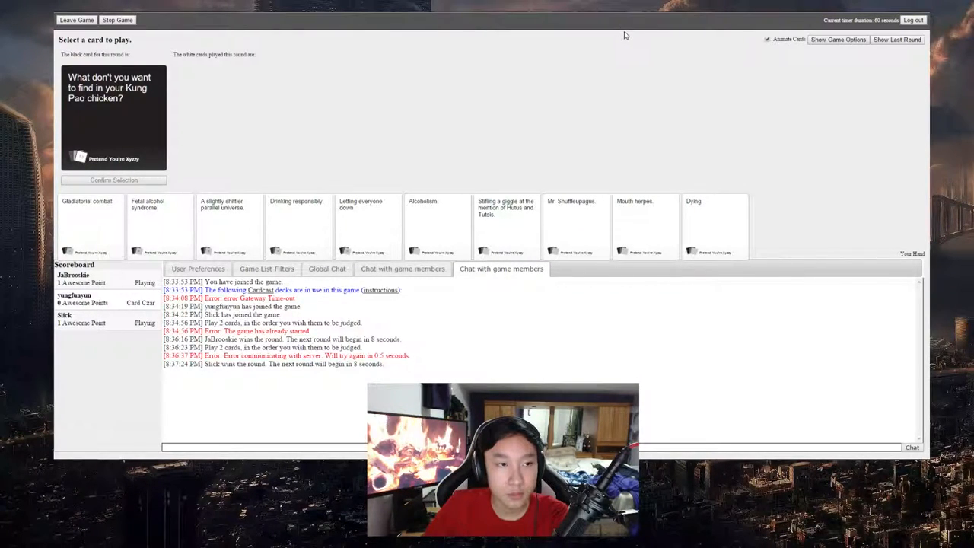
mouse_move(627, 34)
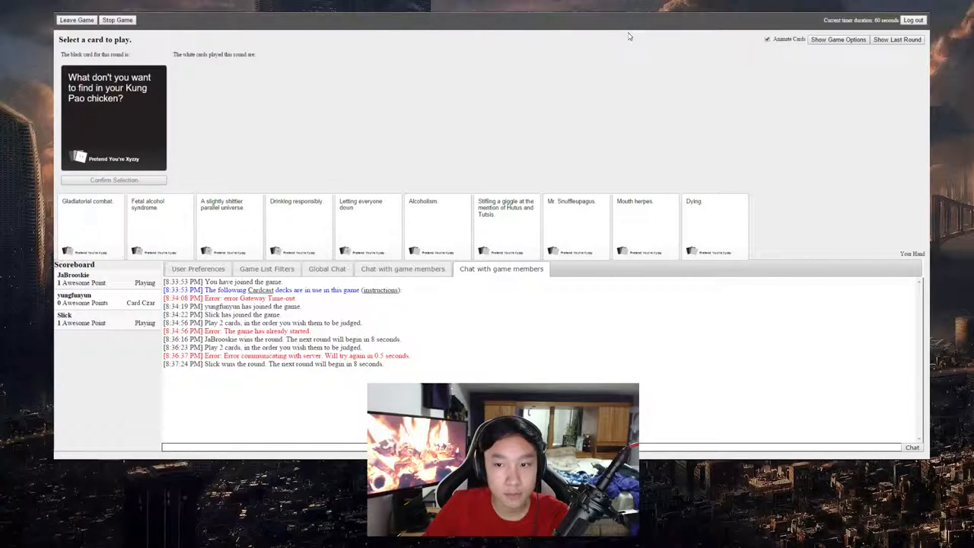
Submit 'Mouth herpes.' as the answer to the Kung Pao chicken card
left_click(646, 225)
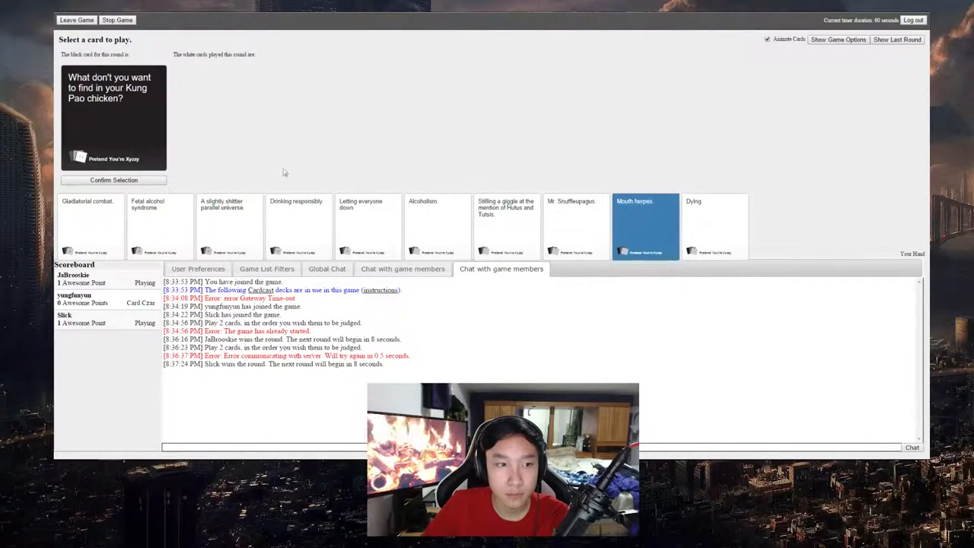
left_click(113, 180)
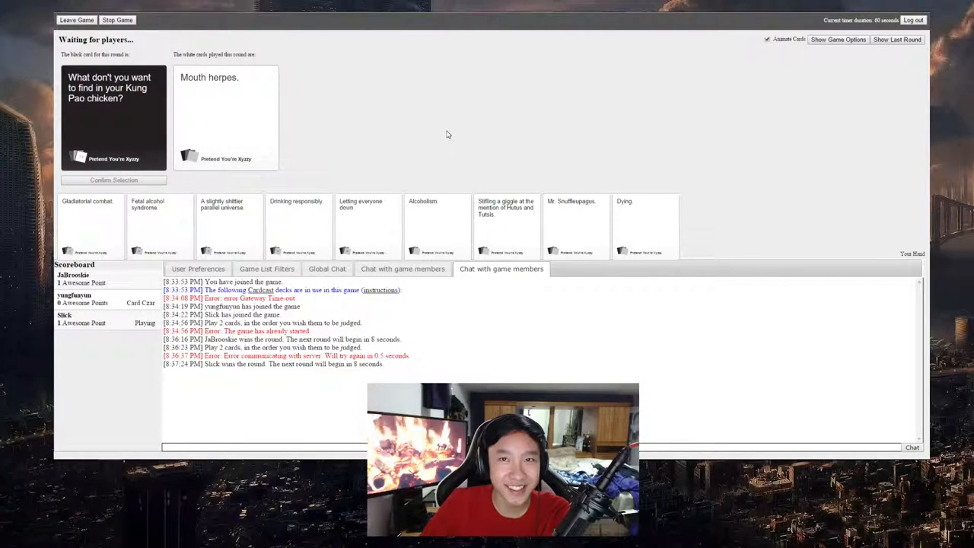
mouse_move(417, 60)
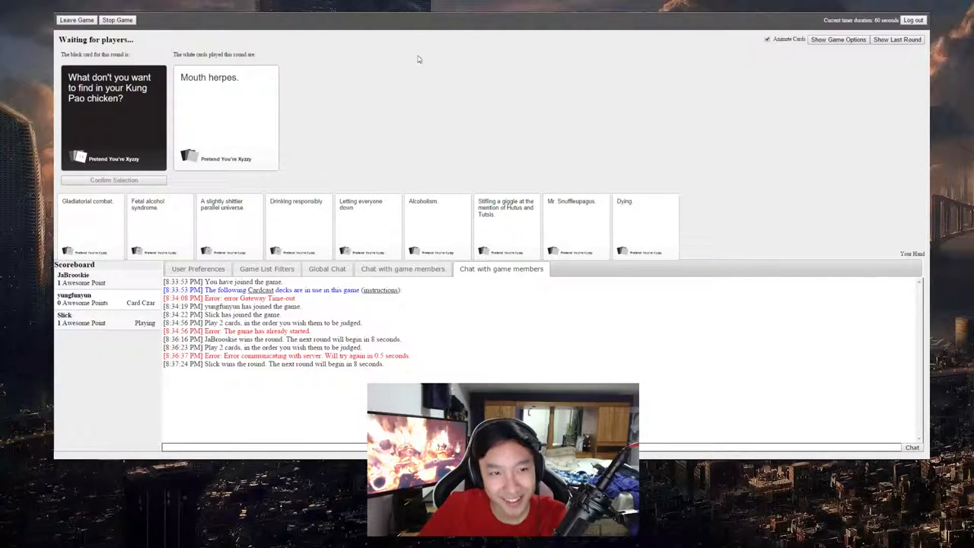
mouse_move(439, 109)
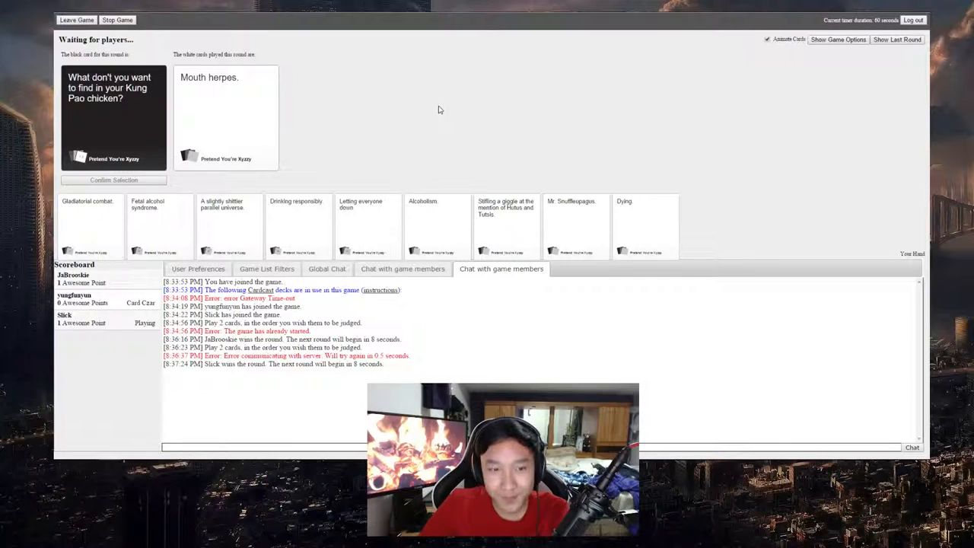
mouse_move(430, 138)
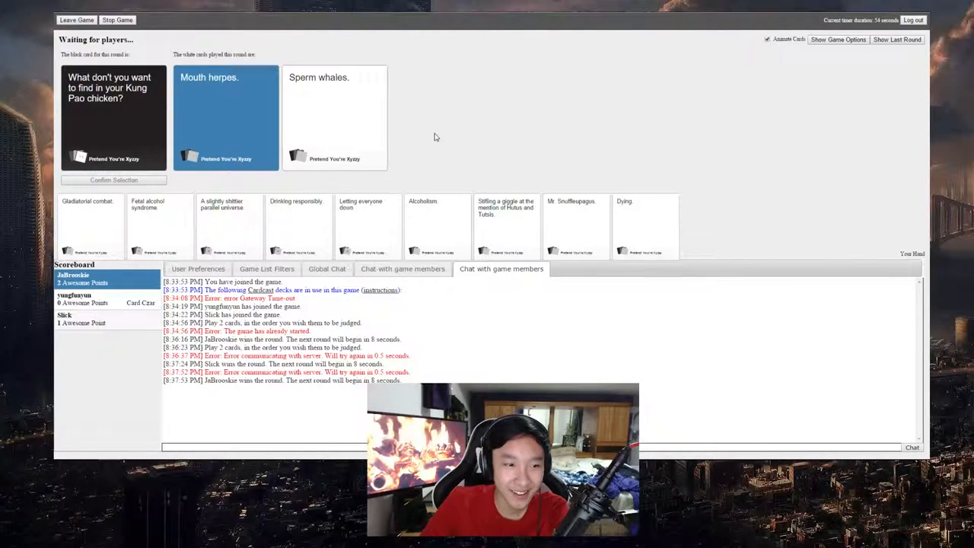
mouse_move(417, 143)
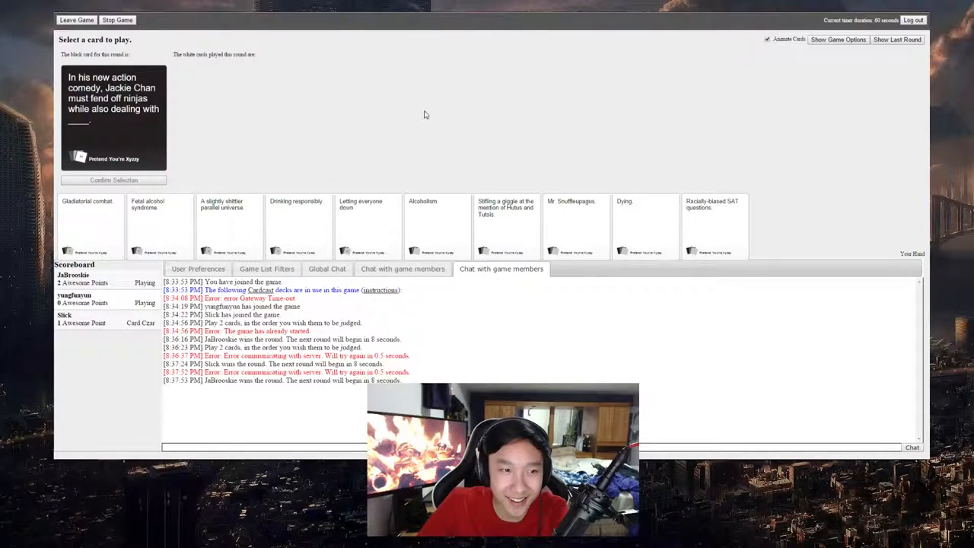
mouse_move(386, 128)
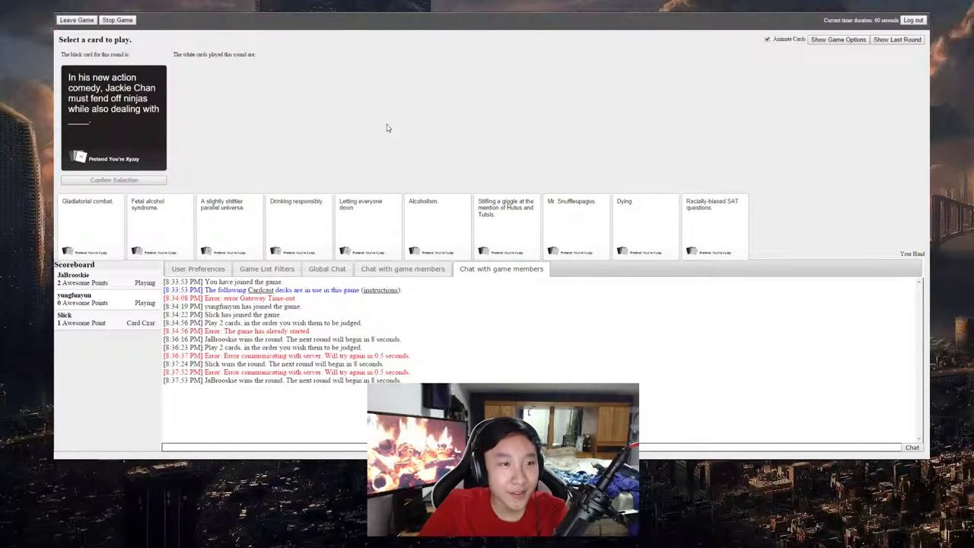
mouse_move(344, 140)
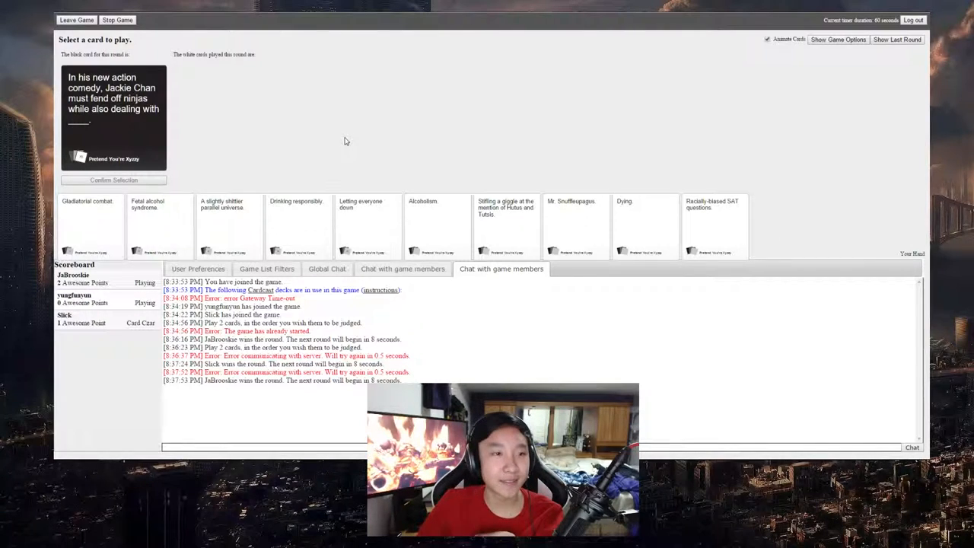
mouse_move(341, 143)
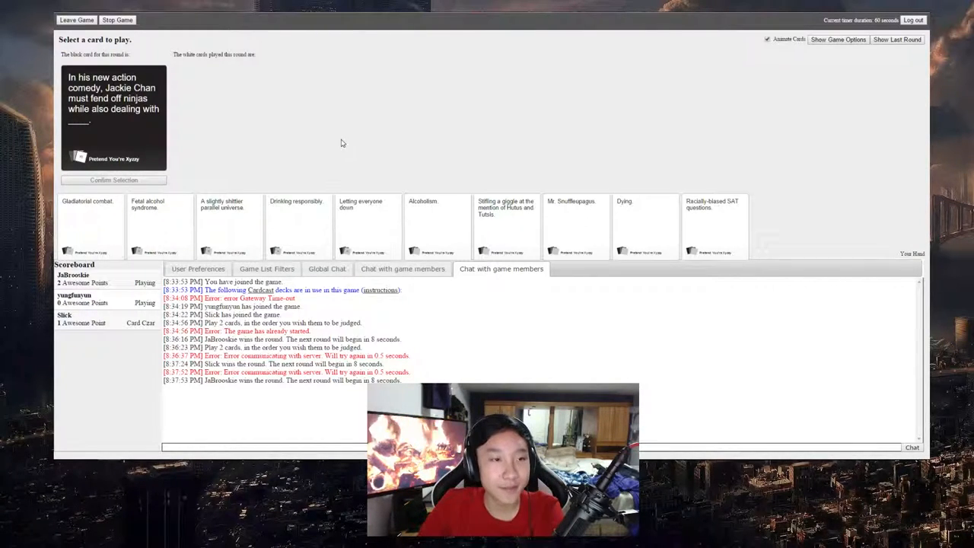
mouse_move(390, 216)
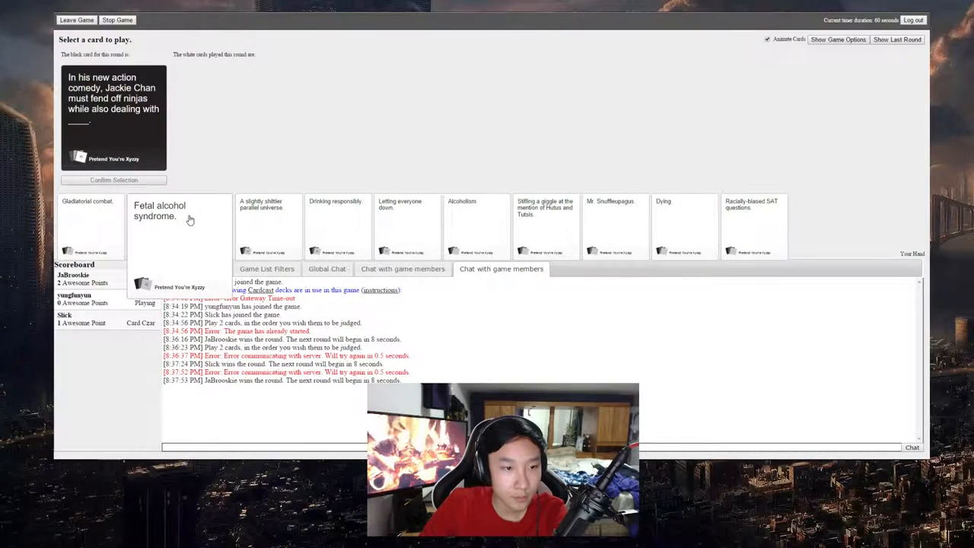
Play 'Mr. Snuffleupagus.' on the Jackie Chan ninjas black card and confirm it
left_click(160, 221)
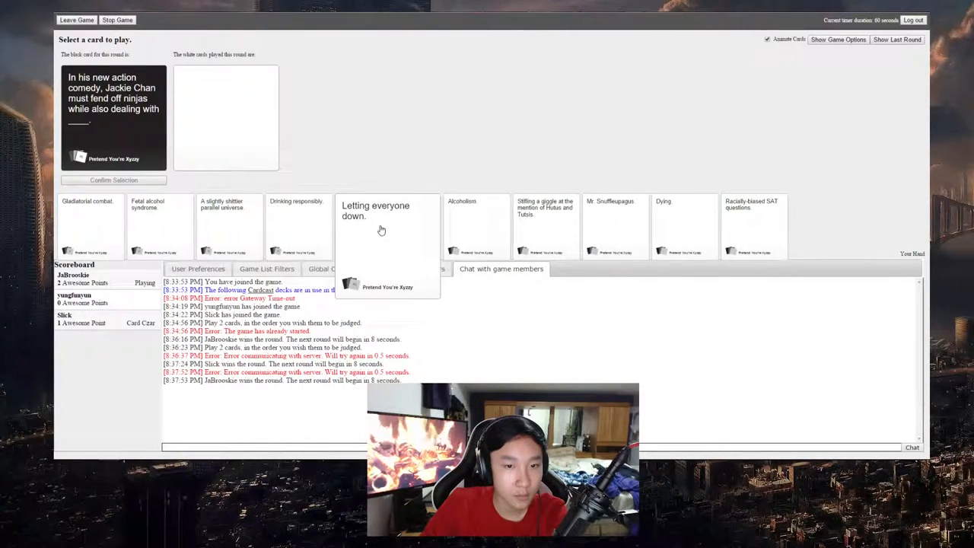
mouse_move(544, 228)
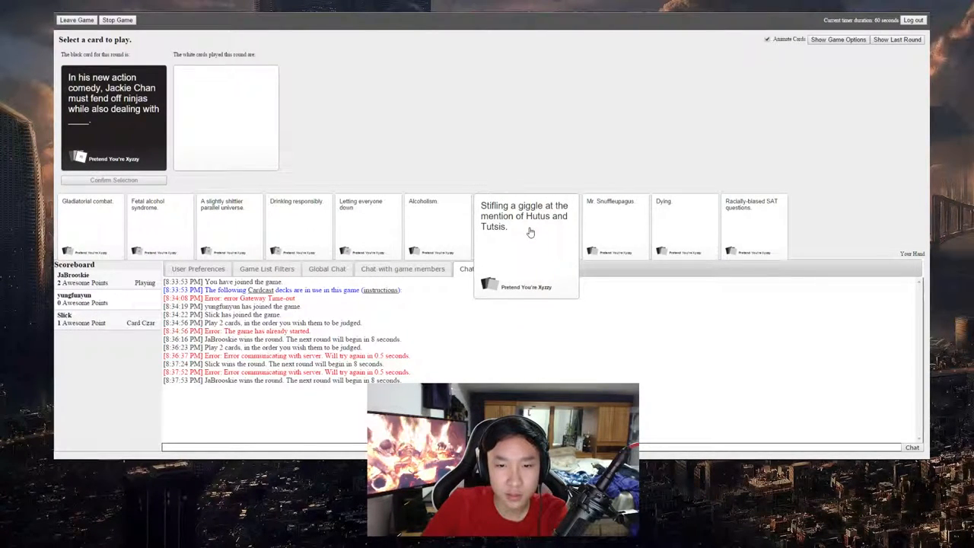
mouse_move(570, 231)
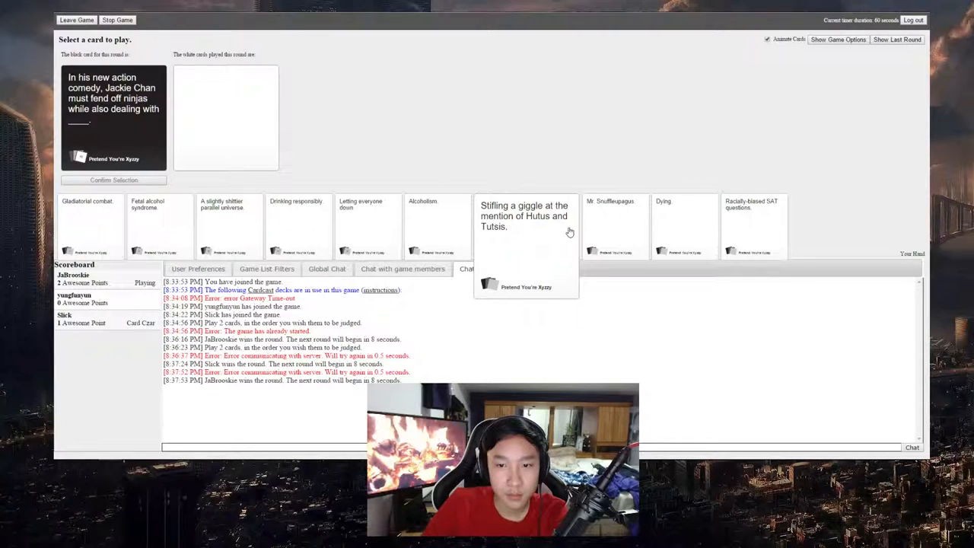
left_click(575, 225)
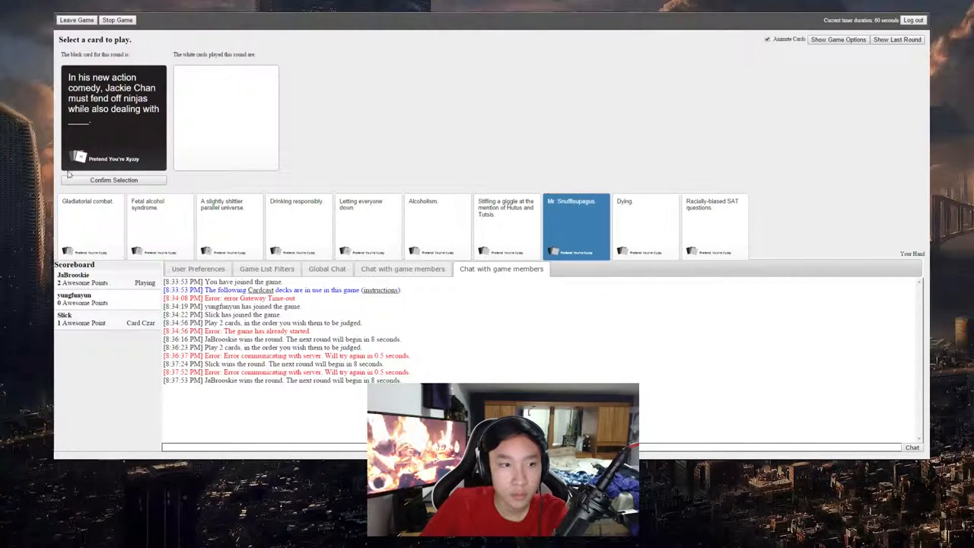
left_click(112, 179)
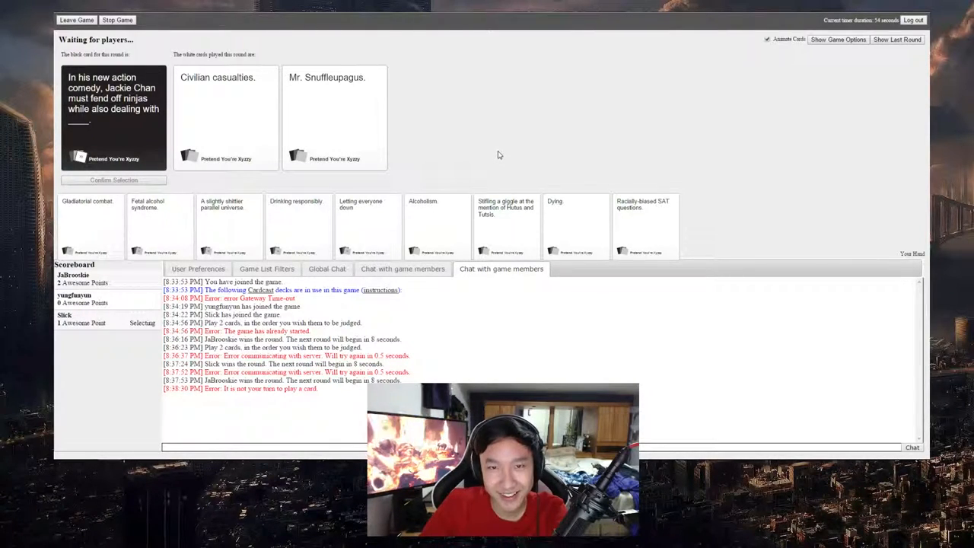
mouse_move(487, 170)
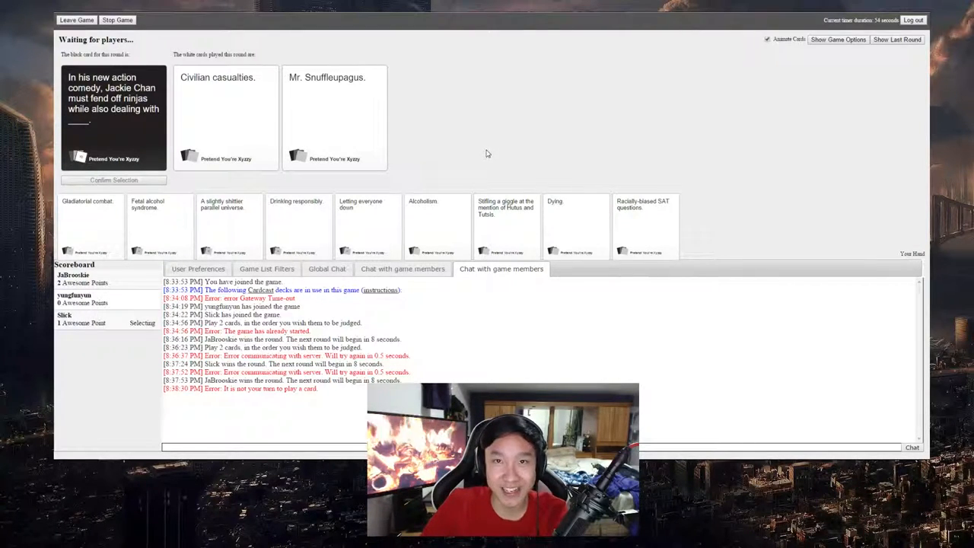
mouse_move(542, 146)
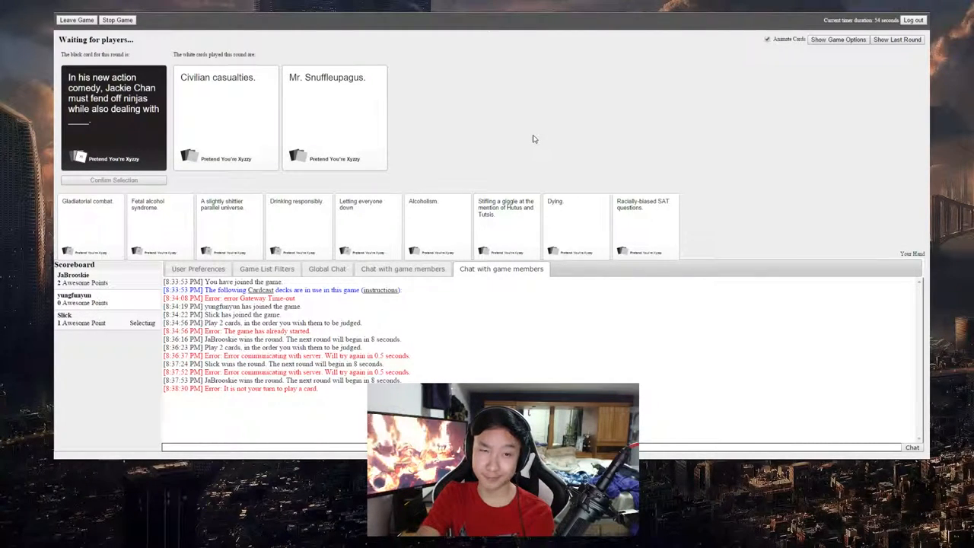
left_click(335, 114)
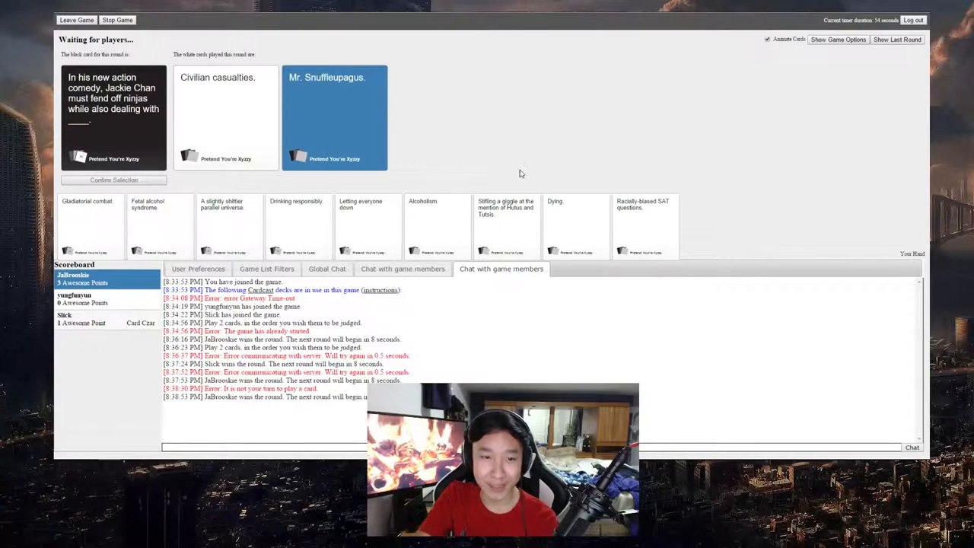
mouse_move(396, 129)
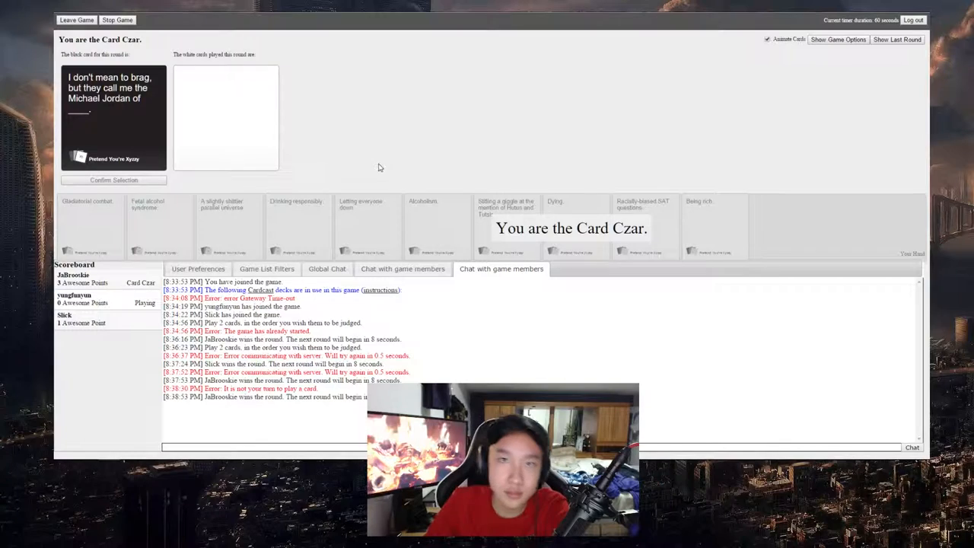
mouse_move(378, 196)
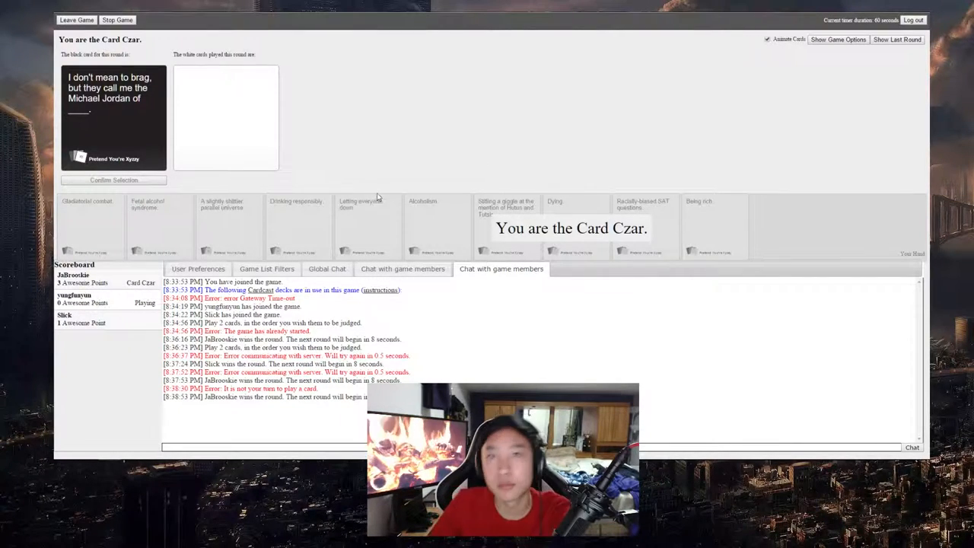
mouse_move(313, 171)
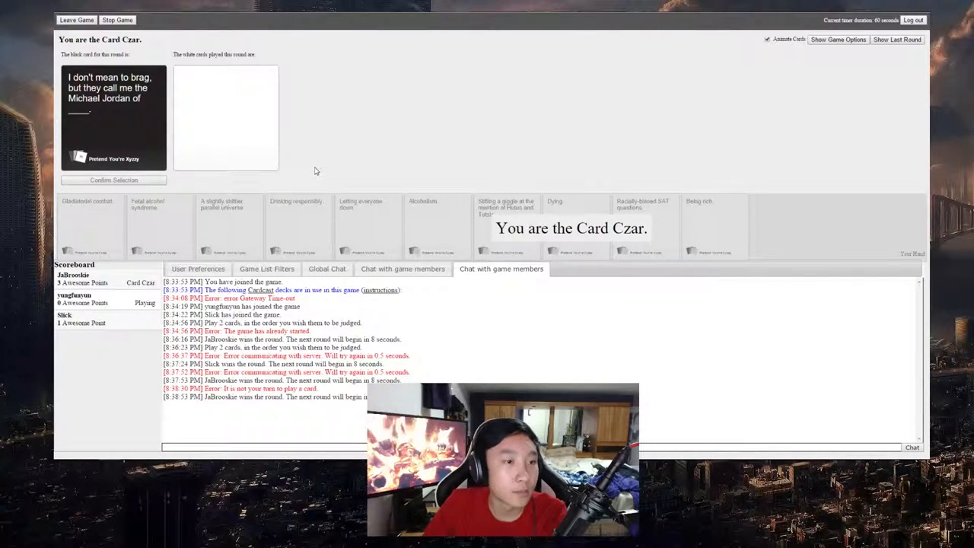
mouse_move(320, 170)
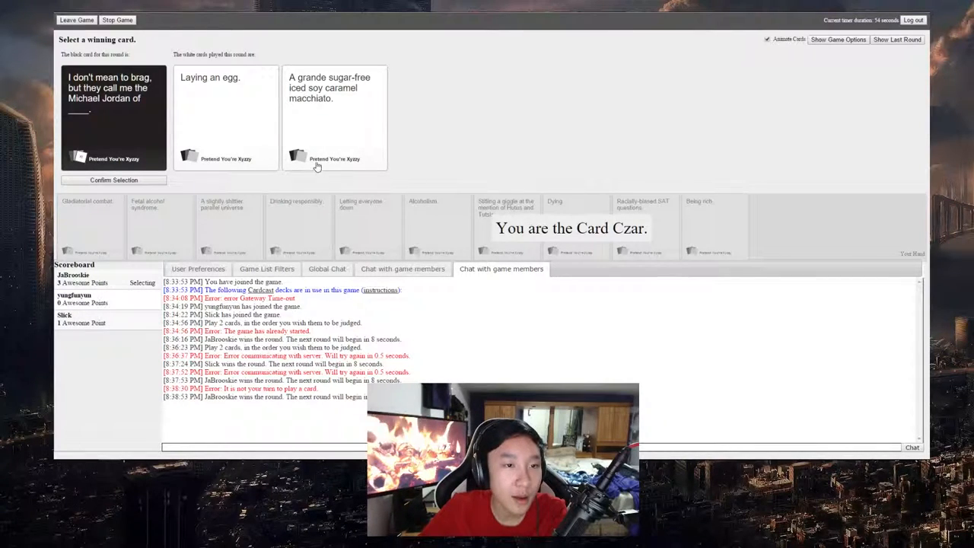
As Card Czar, pick the iced macchiato answer as winner for the Michael Jordan card
left_click(226, 114)
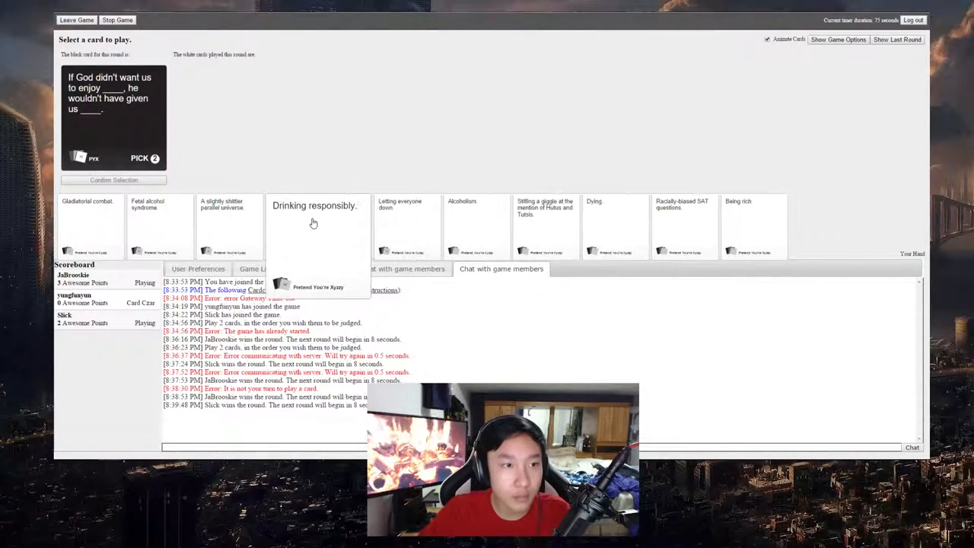
mouse_move(408, 221)
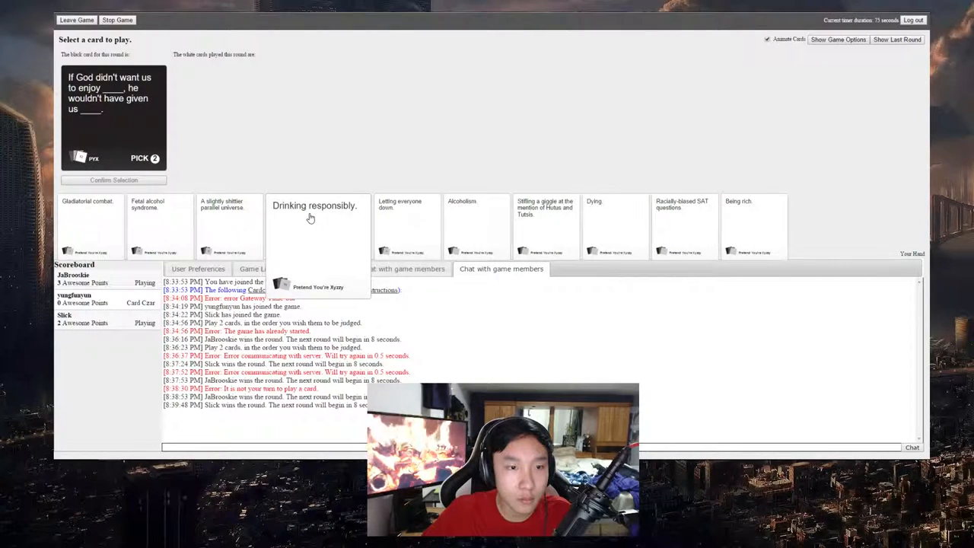
Choose 'Drinking responsibly.' as the first pick-2 answer to the God black card
left_click(313, 225)
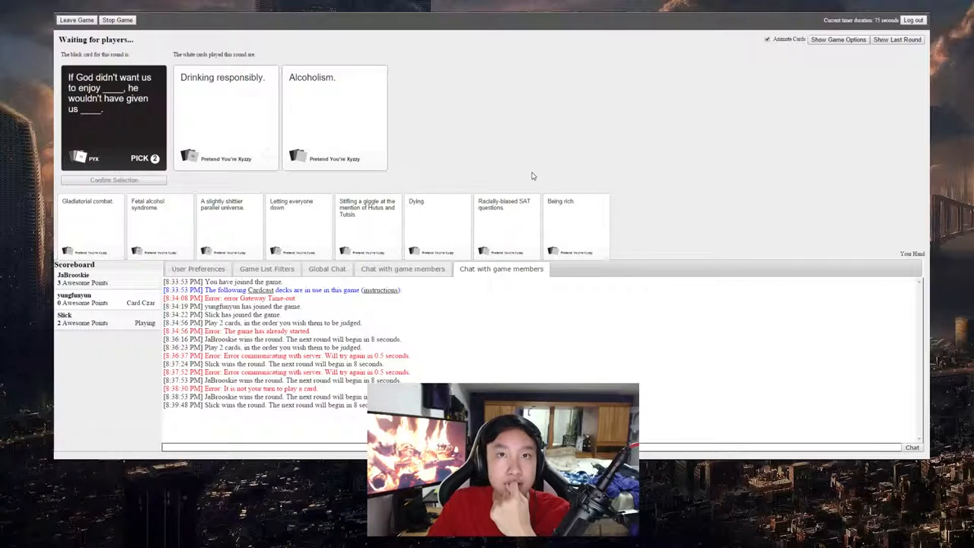
mouse_move(524, 120)
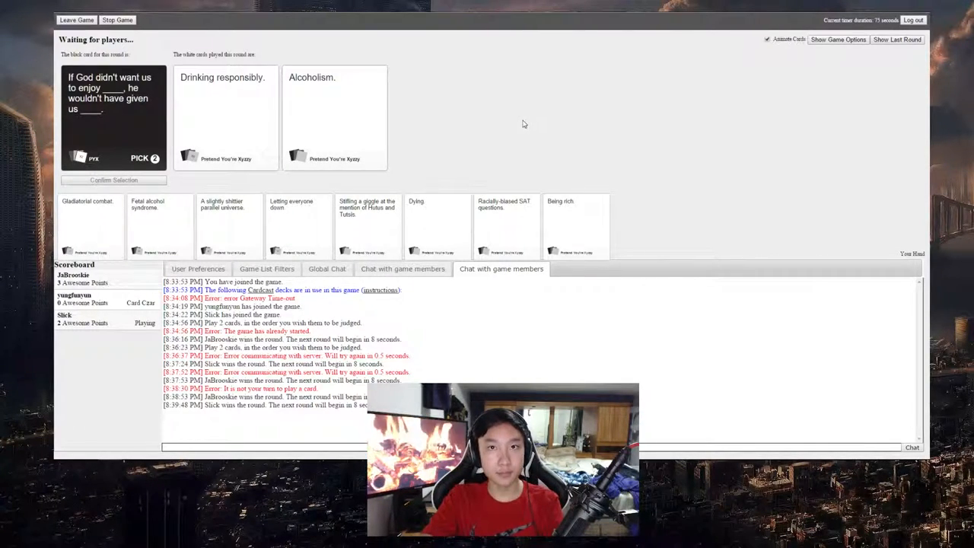
mouse_move(490, 115)
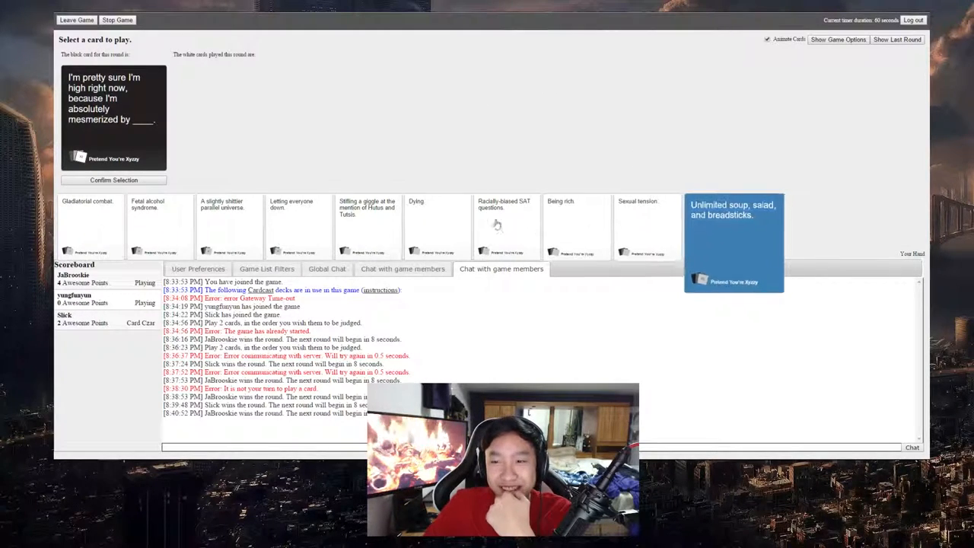
Play 'Unlimited soup, salad, and breadsticks.' on the mesmerized black card
left_click(733, 228)
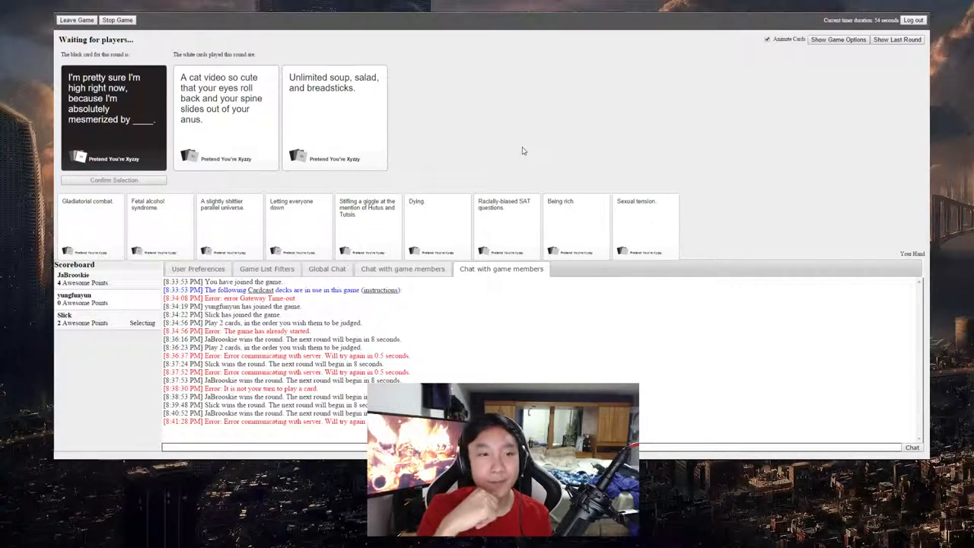
left_click(335, 99)
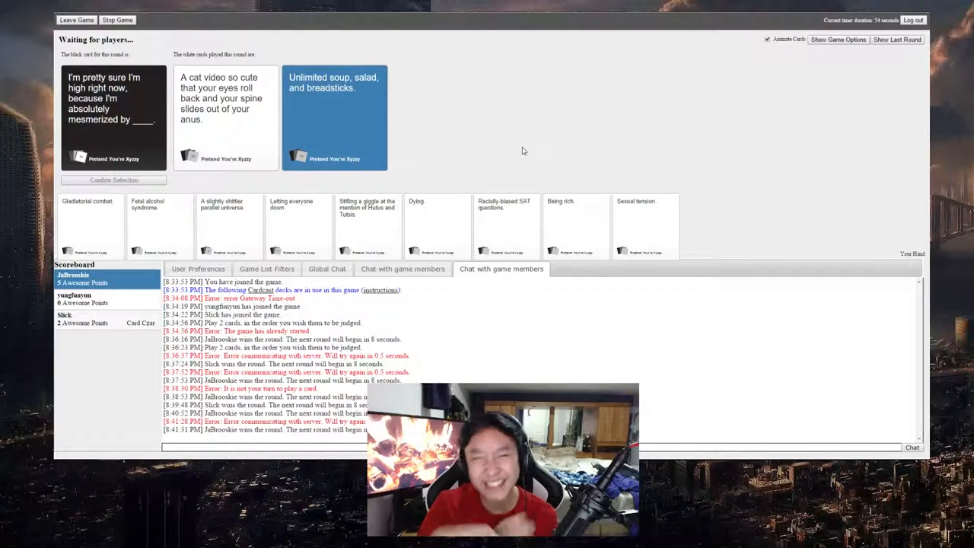